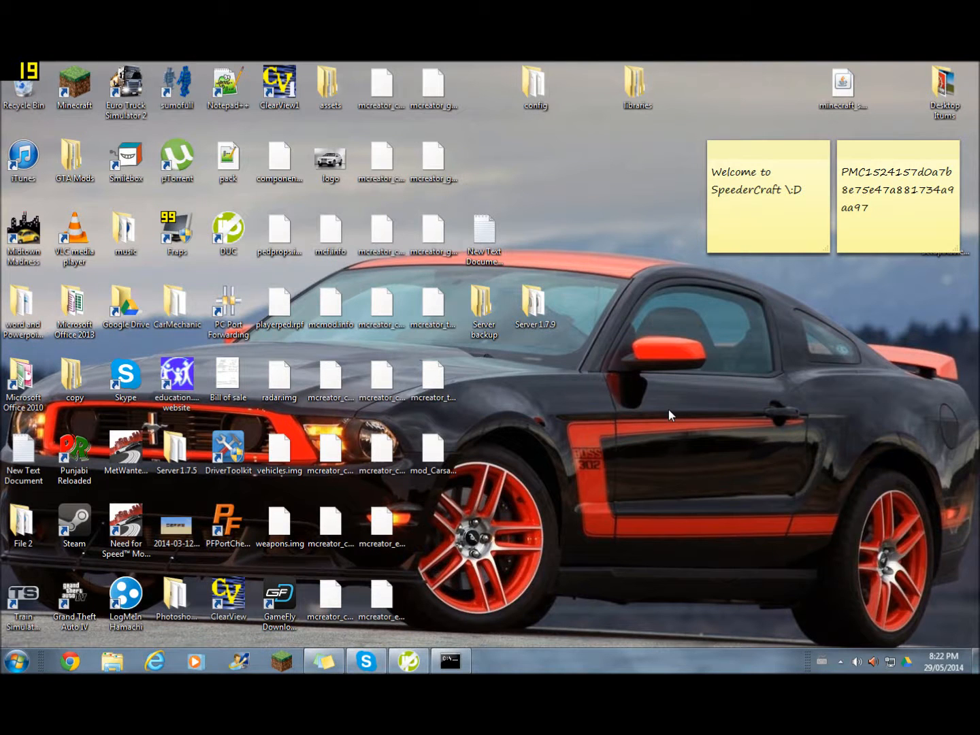
mouse_move(599, 468)
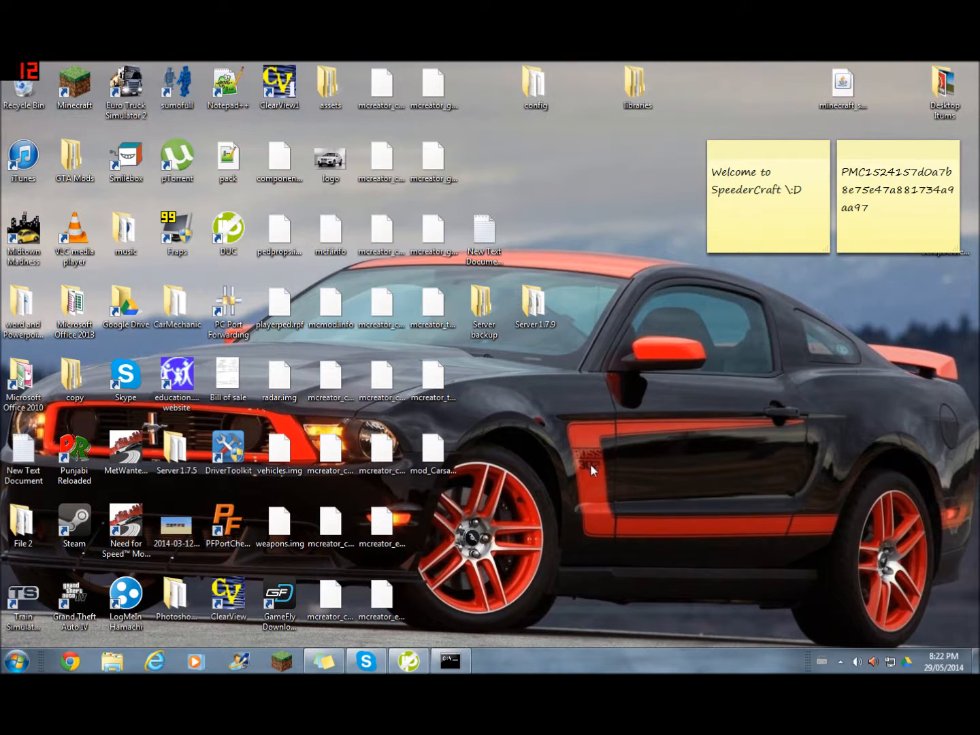
mouse_move(483, 583)
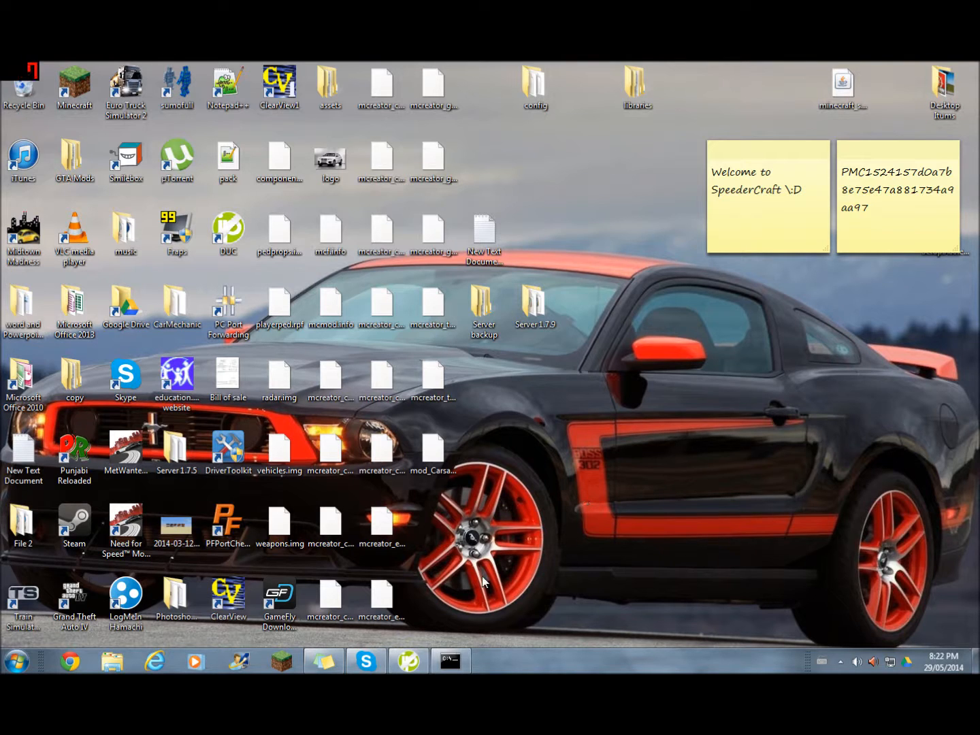
- Bring up the Windows Start menu from the desktop
click(16, 661)
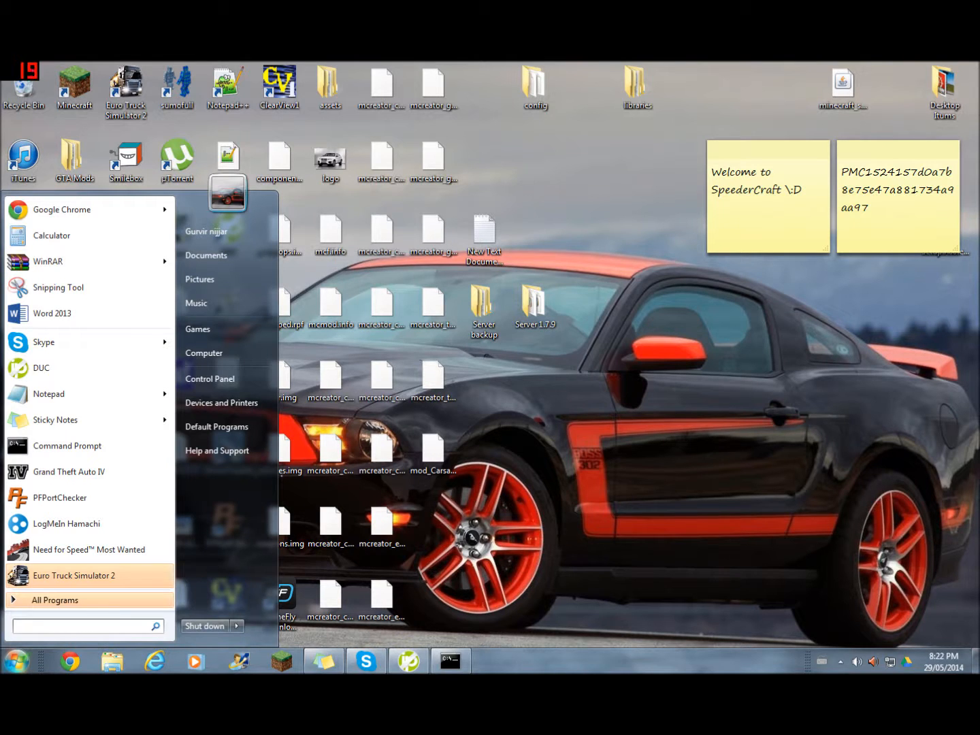
- Launch Command Prompt via a 'cmd' search and run ipconfig to show the IP configuration
text(cmd)
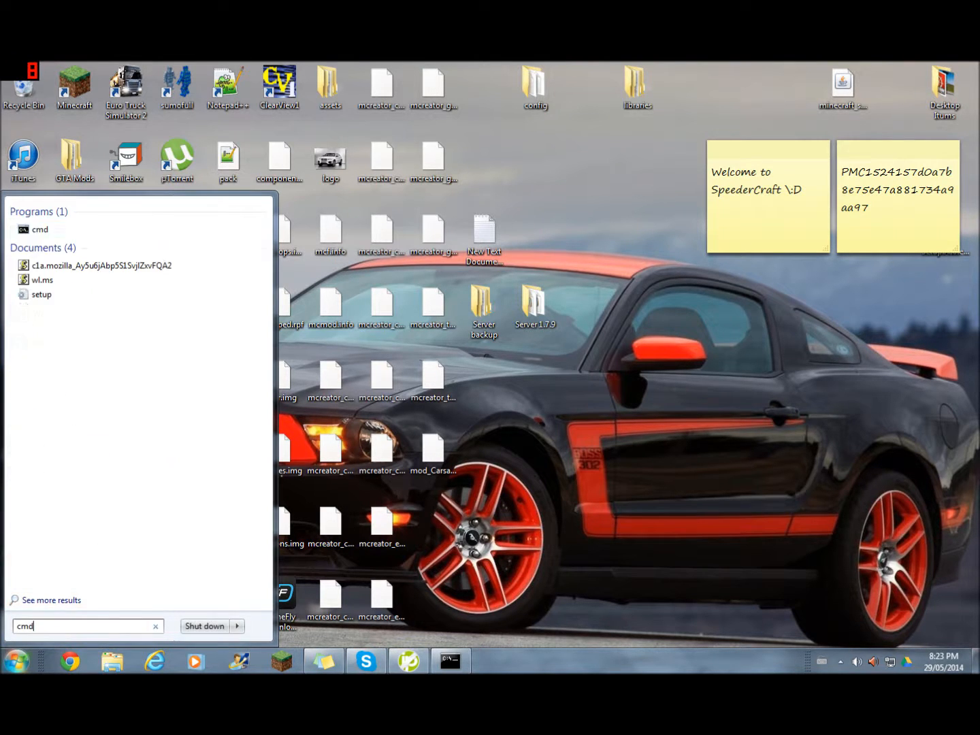
click(39, 228)
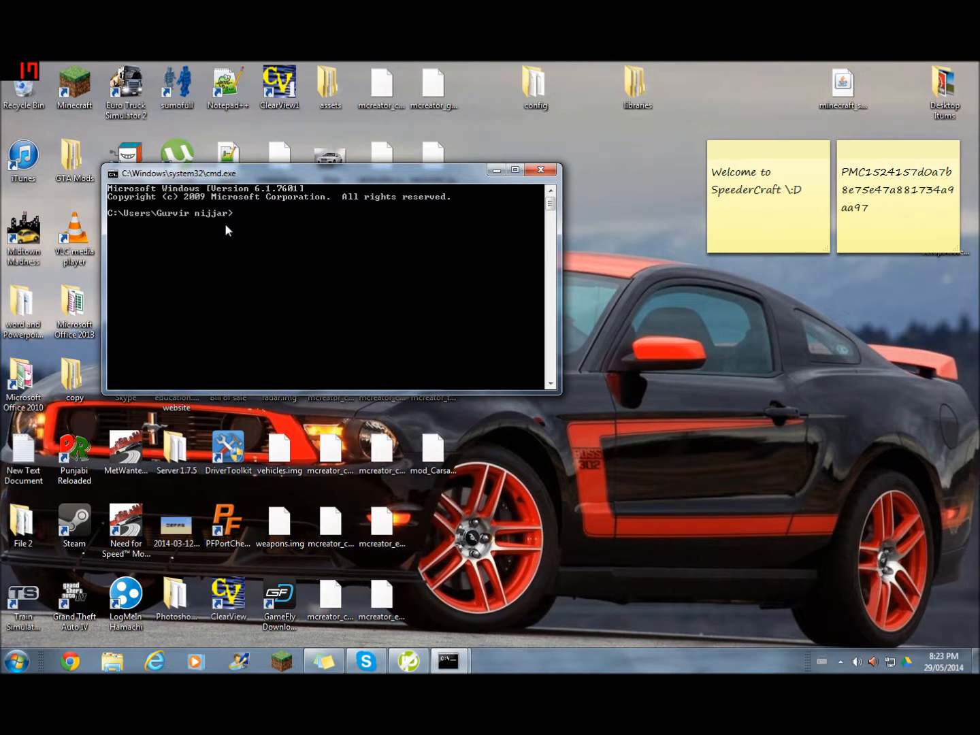
text(ipco)
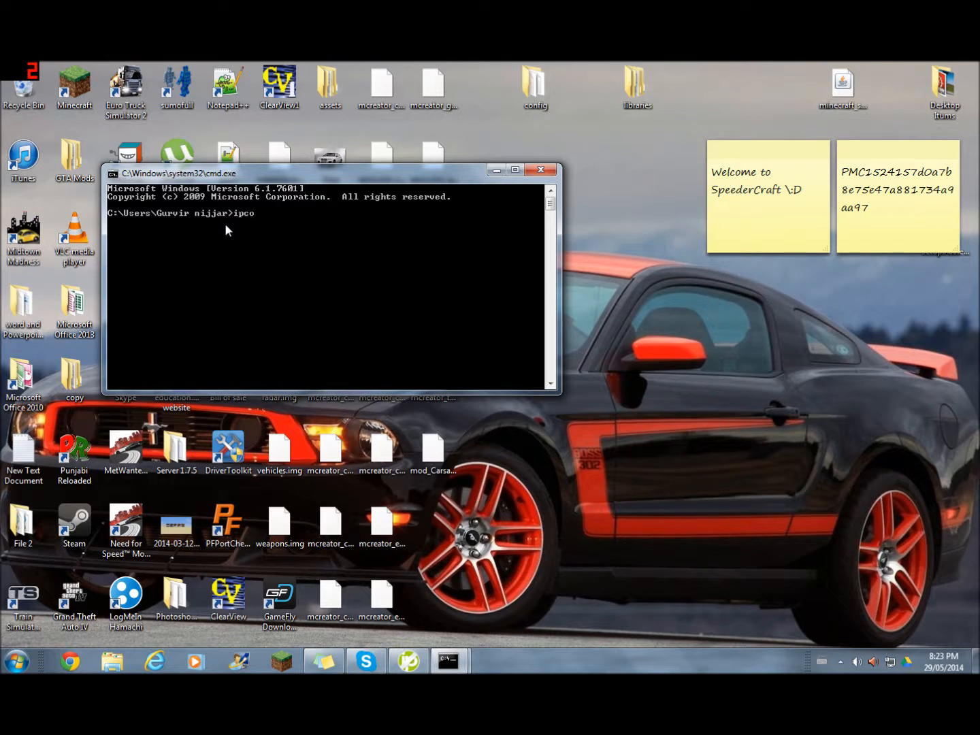
key(Return)
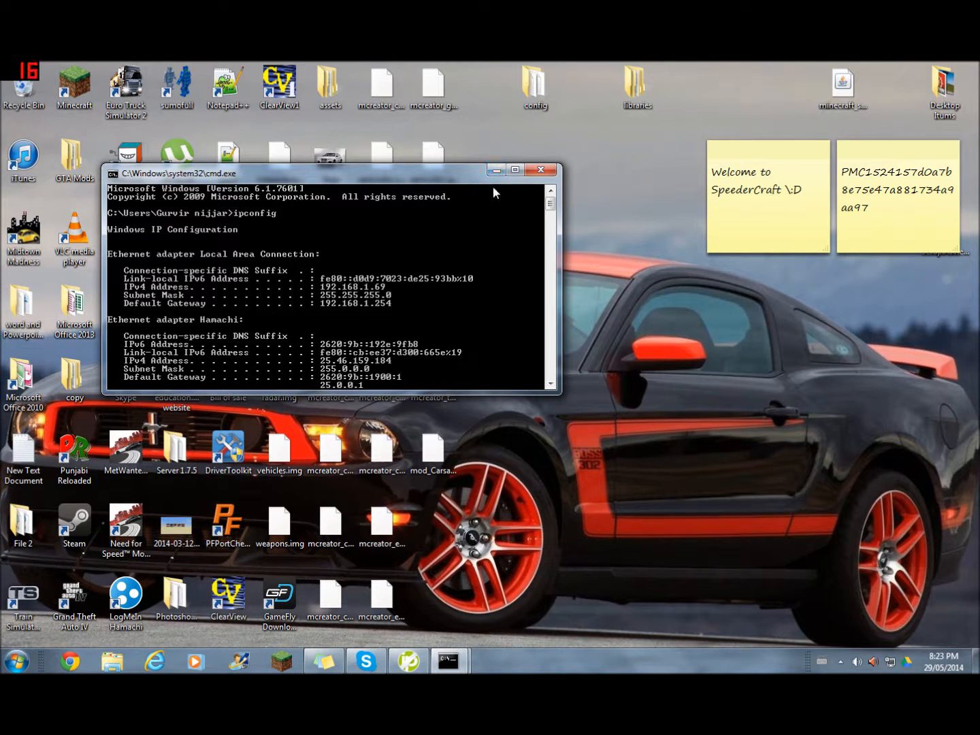
- Minimize Command Prompt, launch Chrome and go to the gateway address 192.168.1.254
click(541, 170)
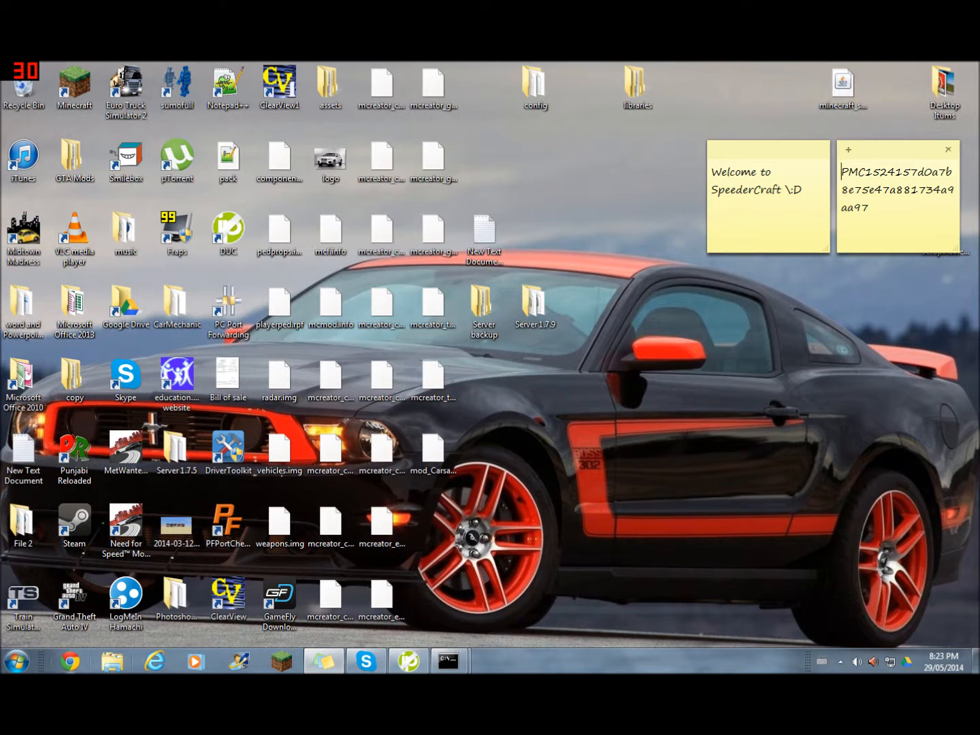
click(68, 662)
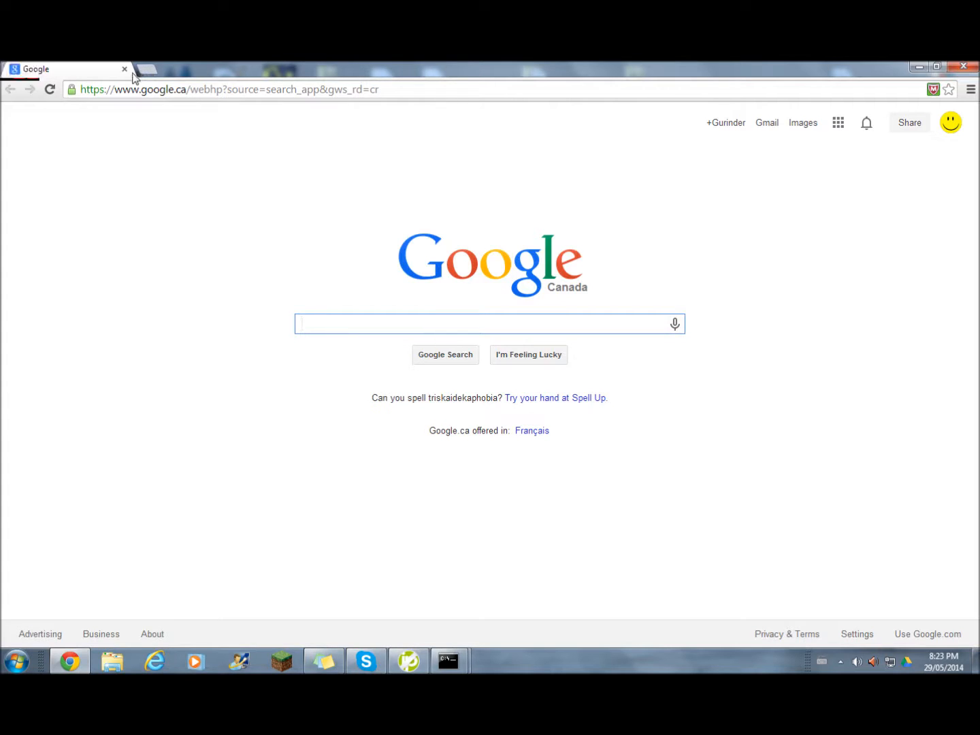
click(144, 68)
text(192.168.1.254)
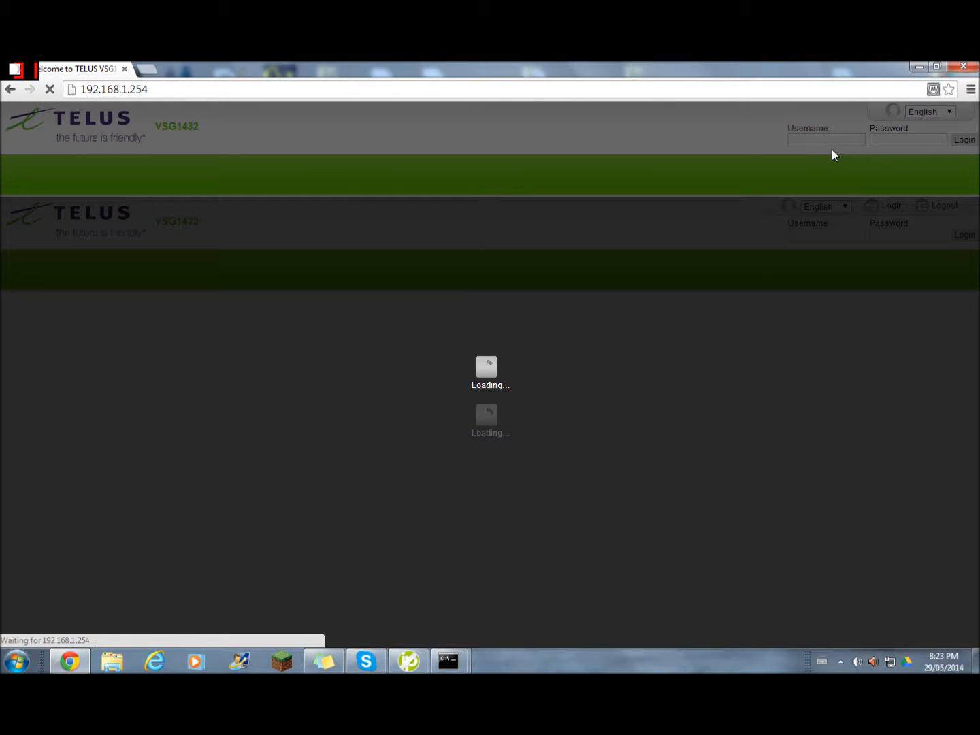
mouse_move(376, 176)
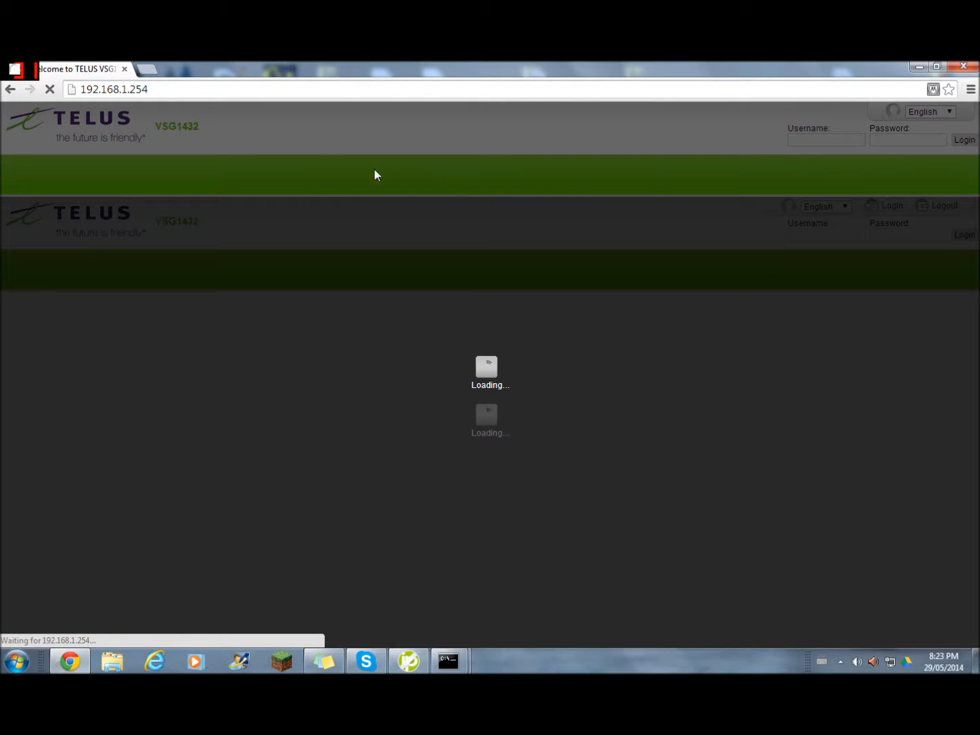
mouse_move(530, 351)
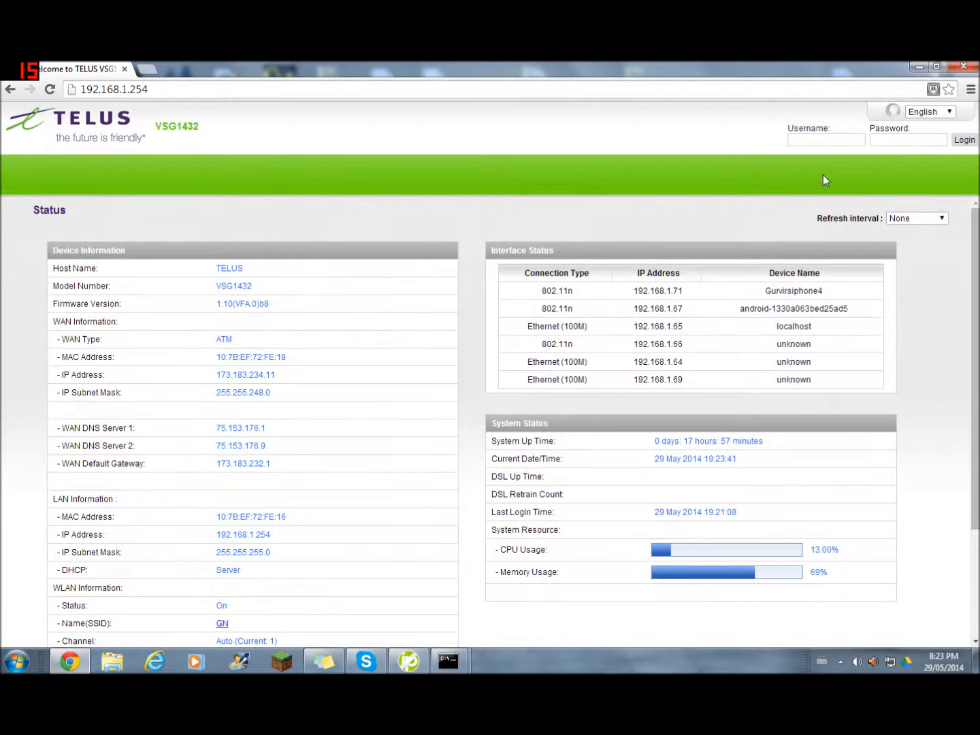
- Log into the router admin page with the admin credentials
click(825, 138)
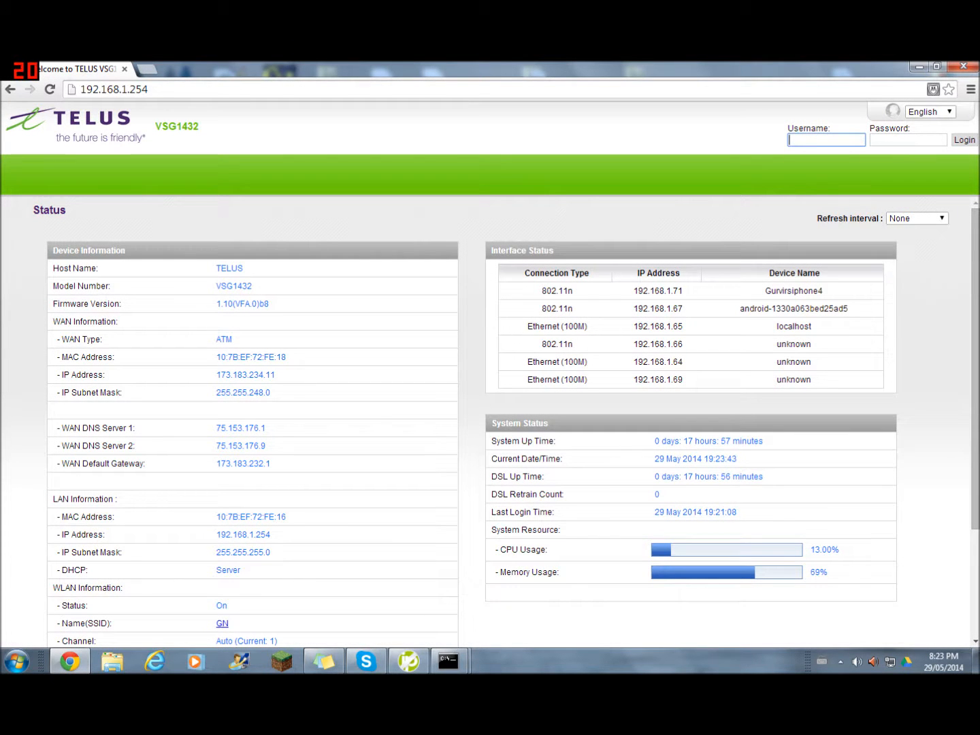
text(admin)
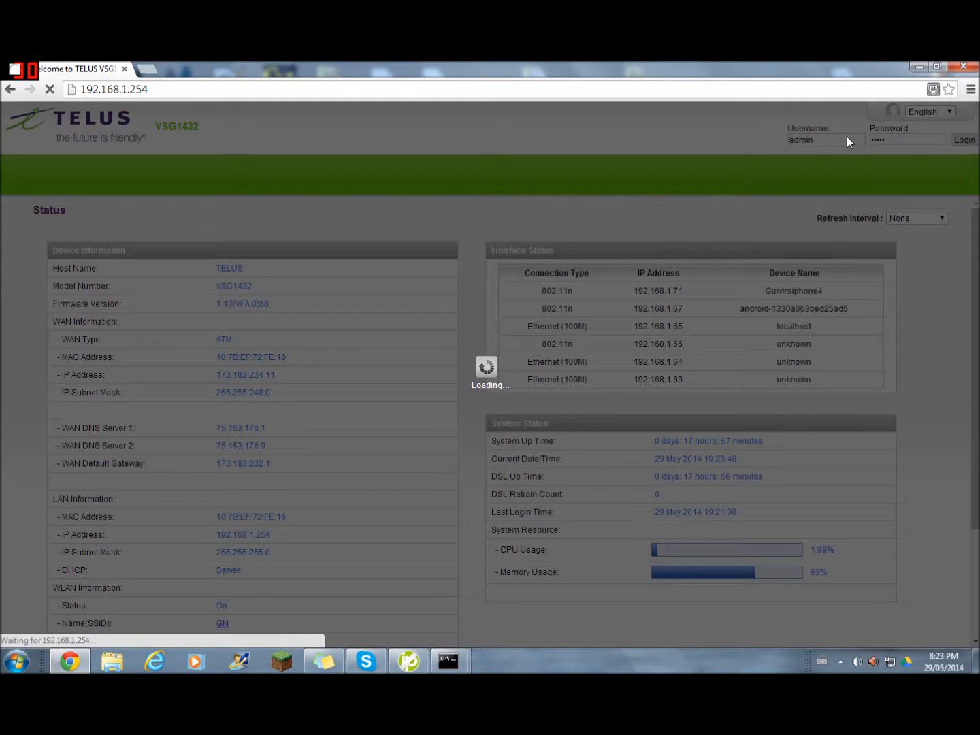
mouse_move(707, 223)
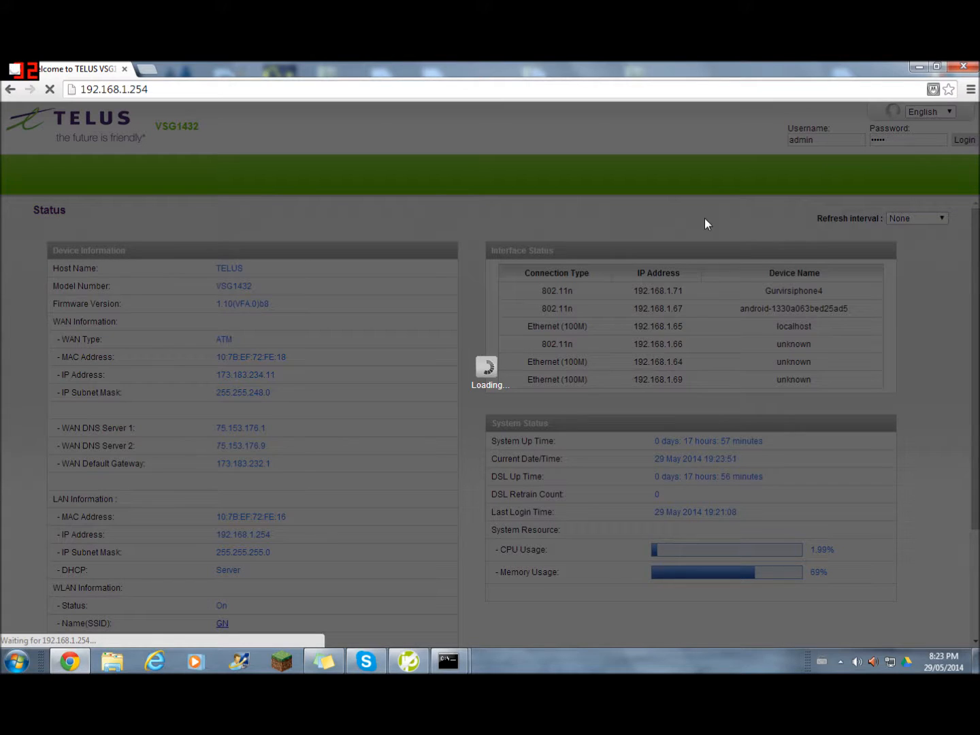
click(964, 138)
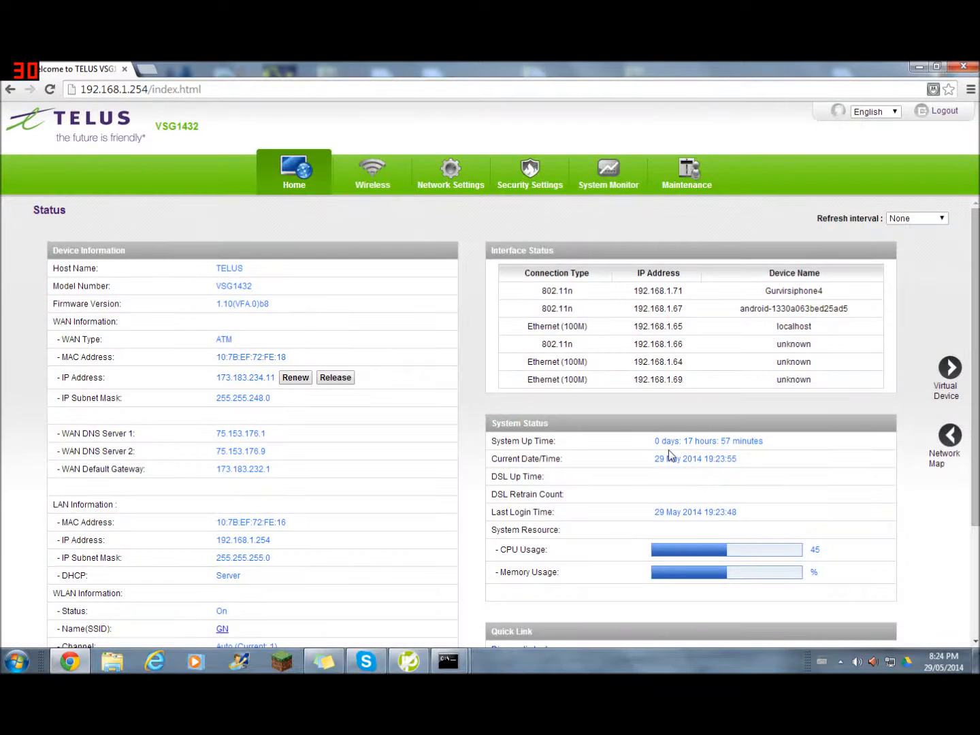
- Go to Network Settings > NAT > Port Forwarding and start a new rule
click(449, 174)
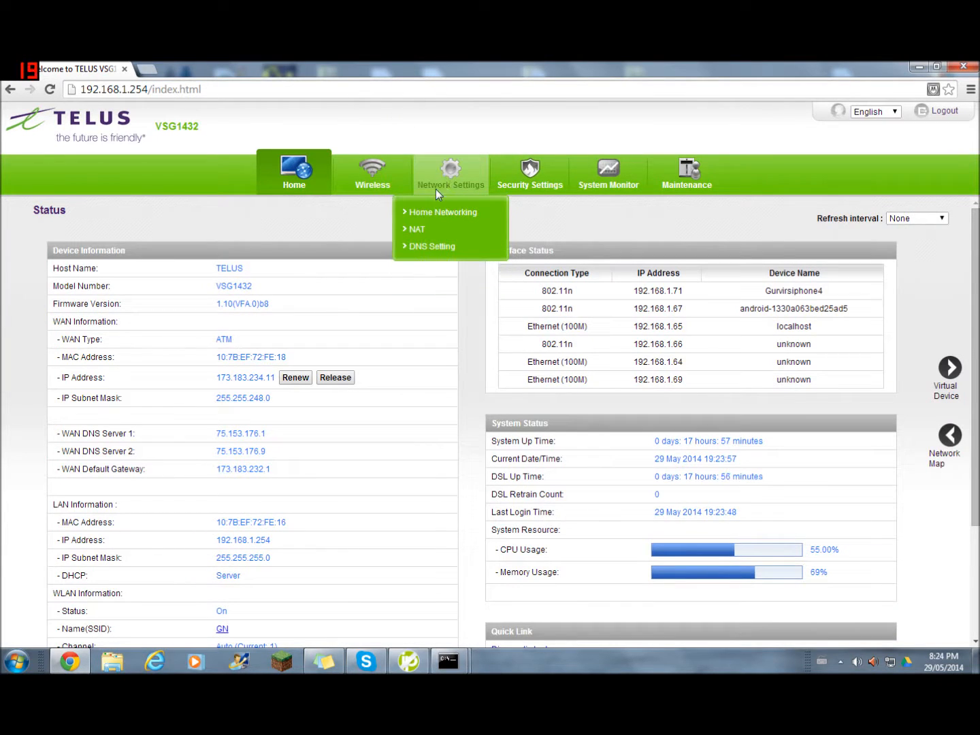
click(416, 229)
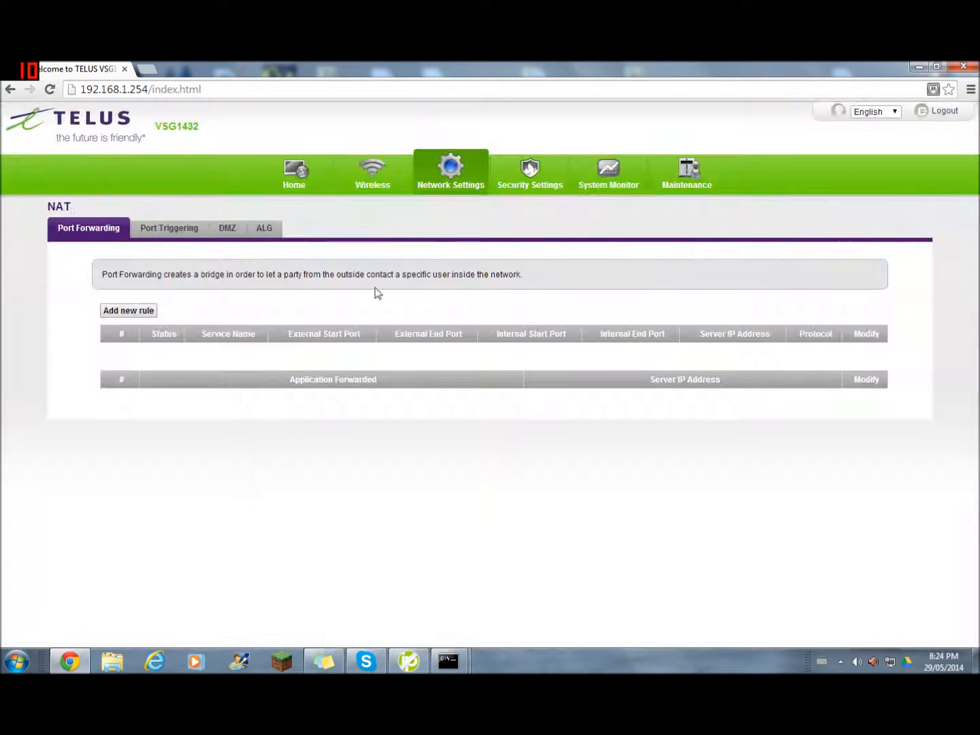
mouse_move(229, 380)
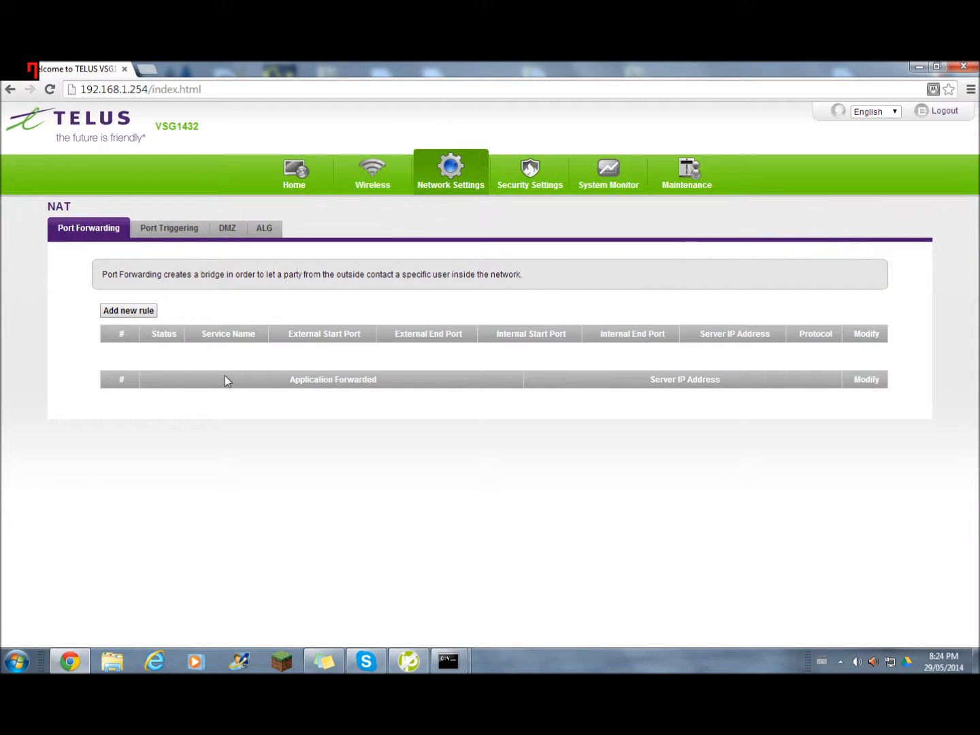
click(128, 310)
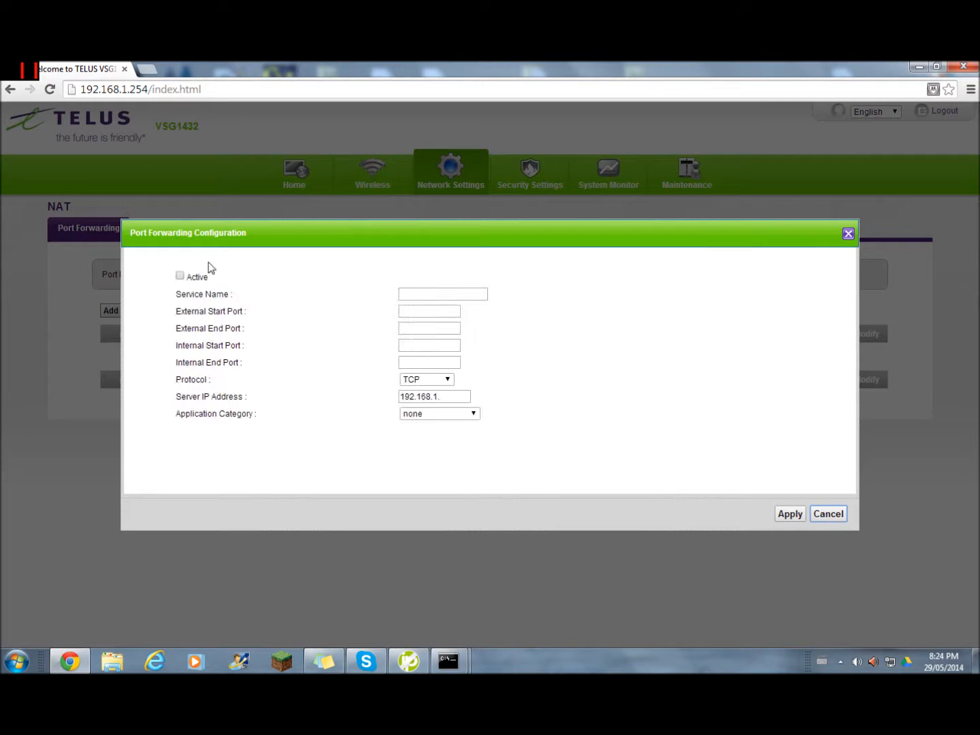
- Make the rule active with service Minecraft, port 25565 in all fields, and protocol TCP
click(179, 275)
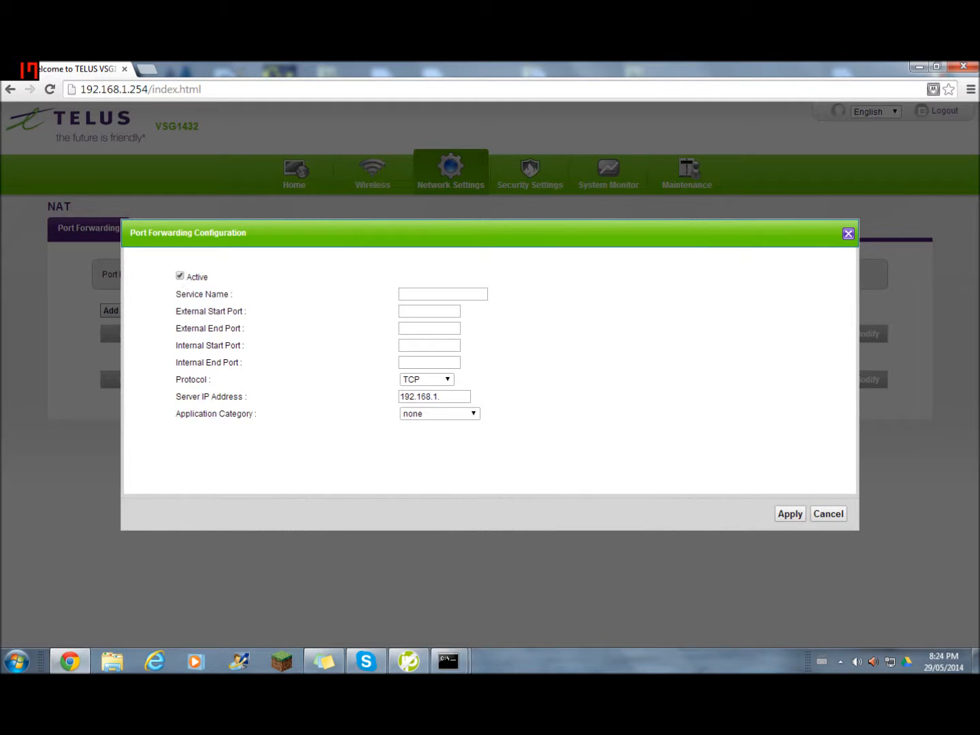
text(minecra)
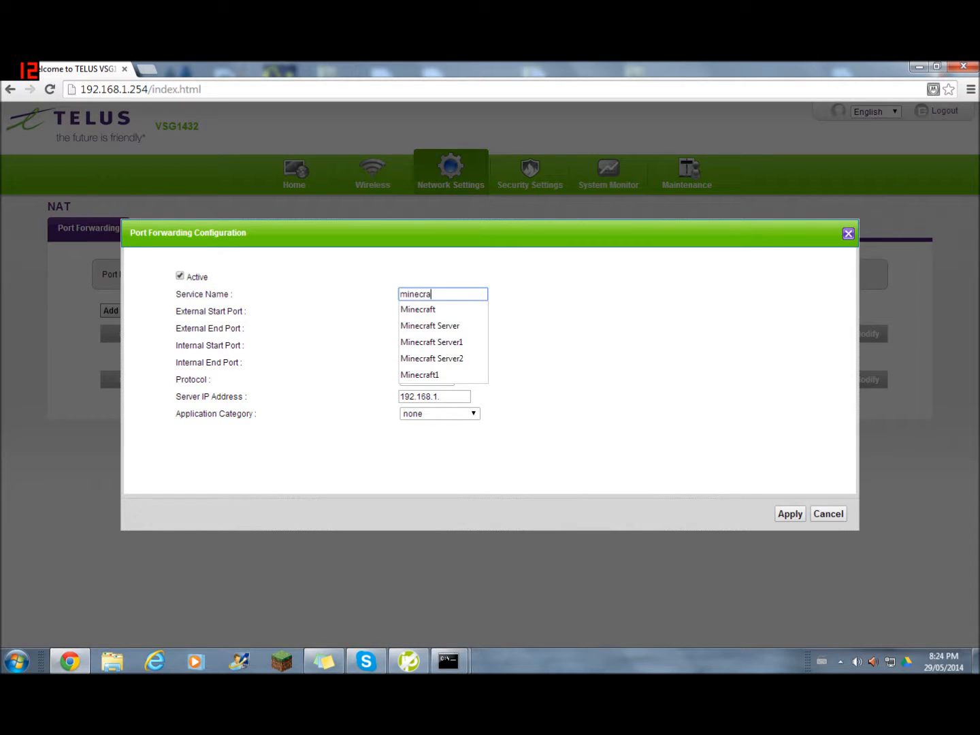
click(418, 309)
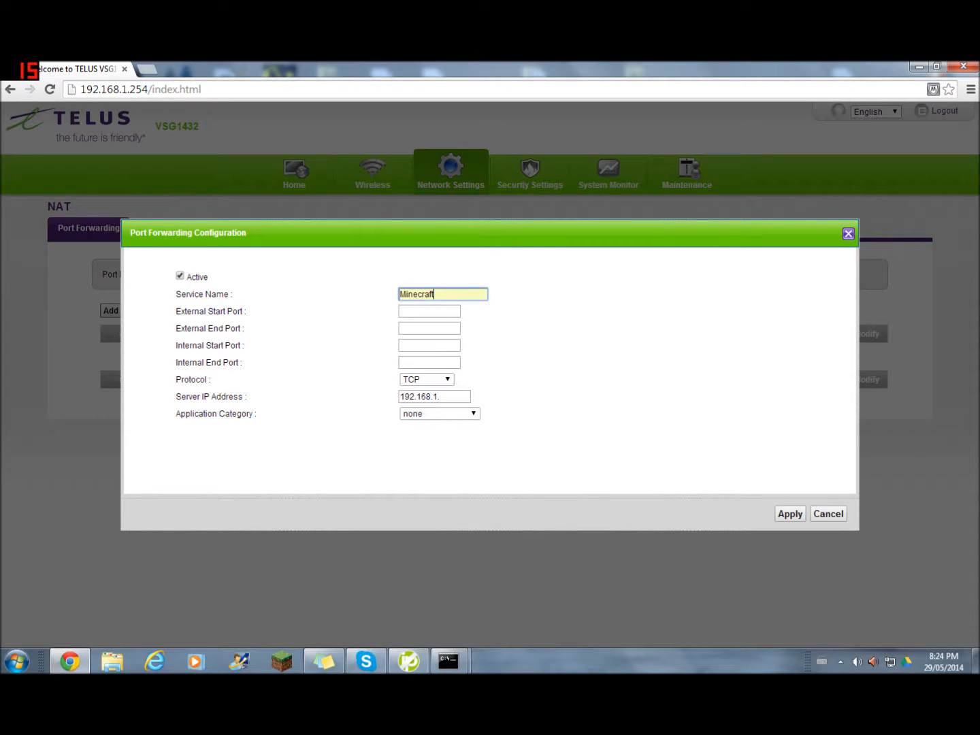
click(429, 311)
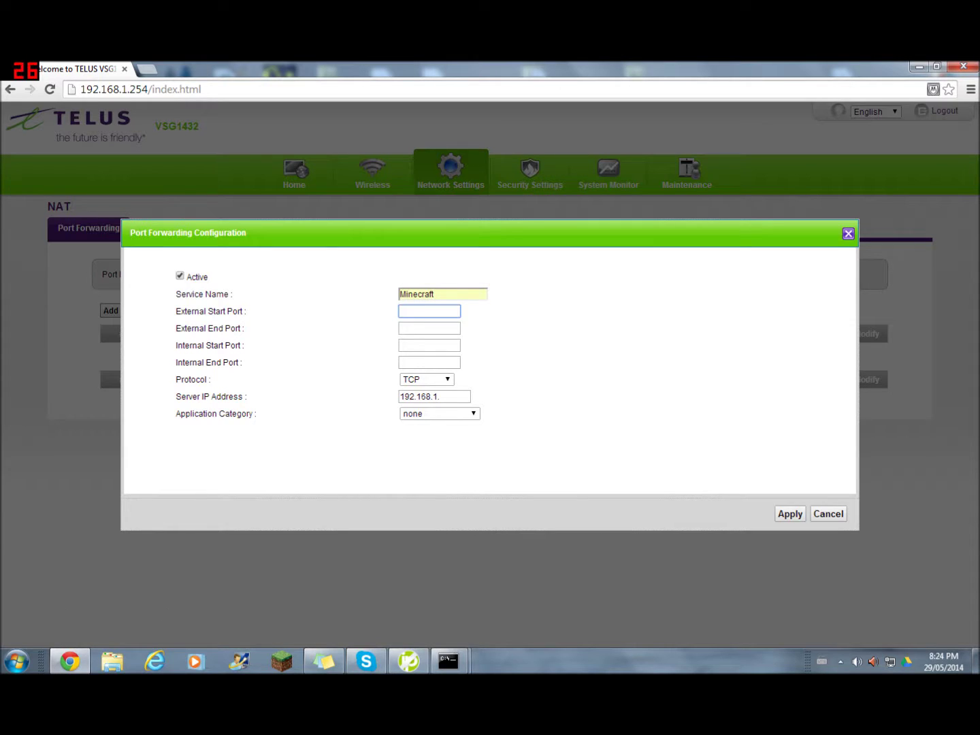
mouse_move(509, 327)
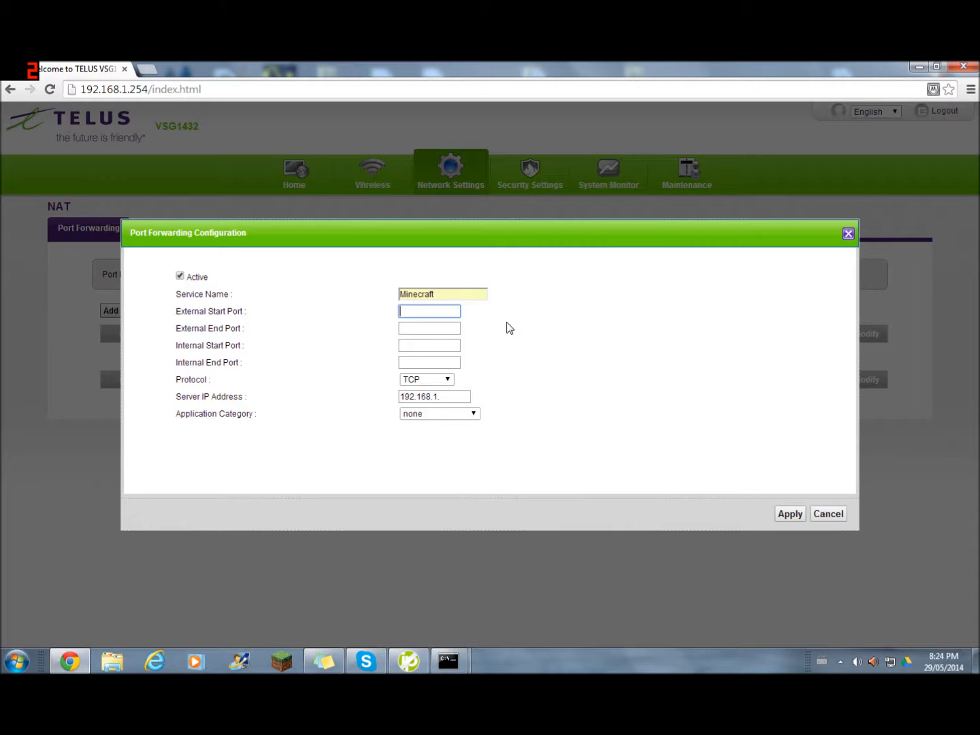
text(25565)
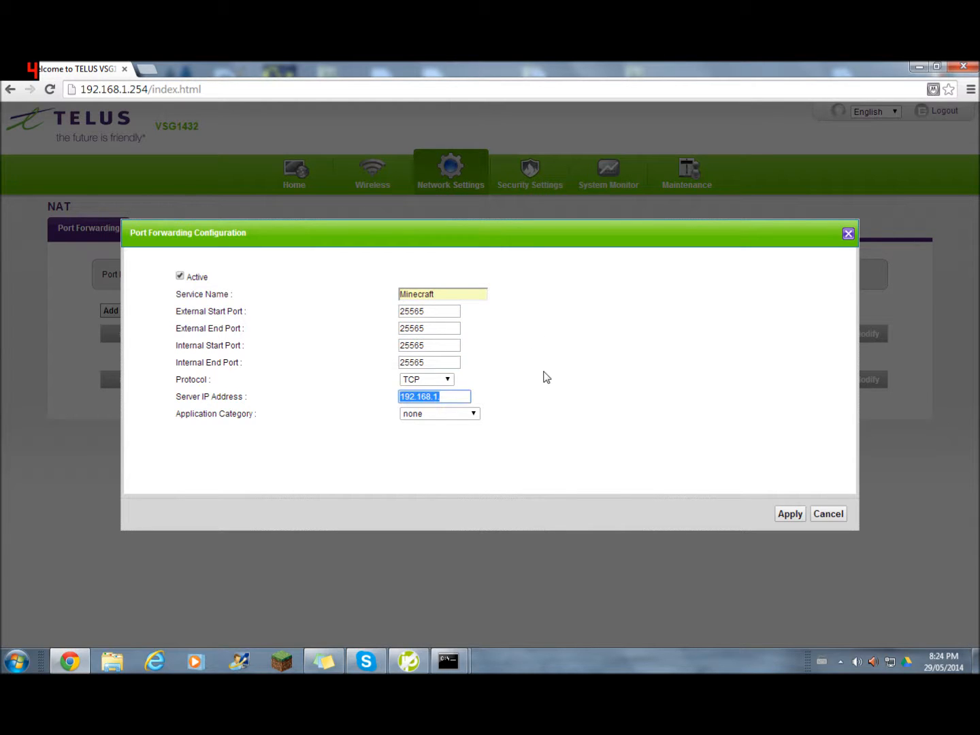
click(426, 378)
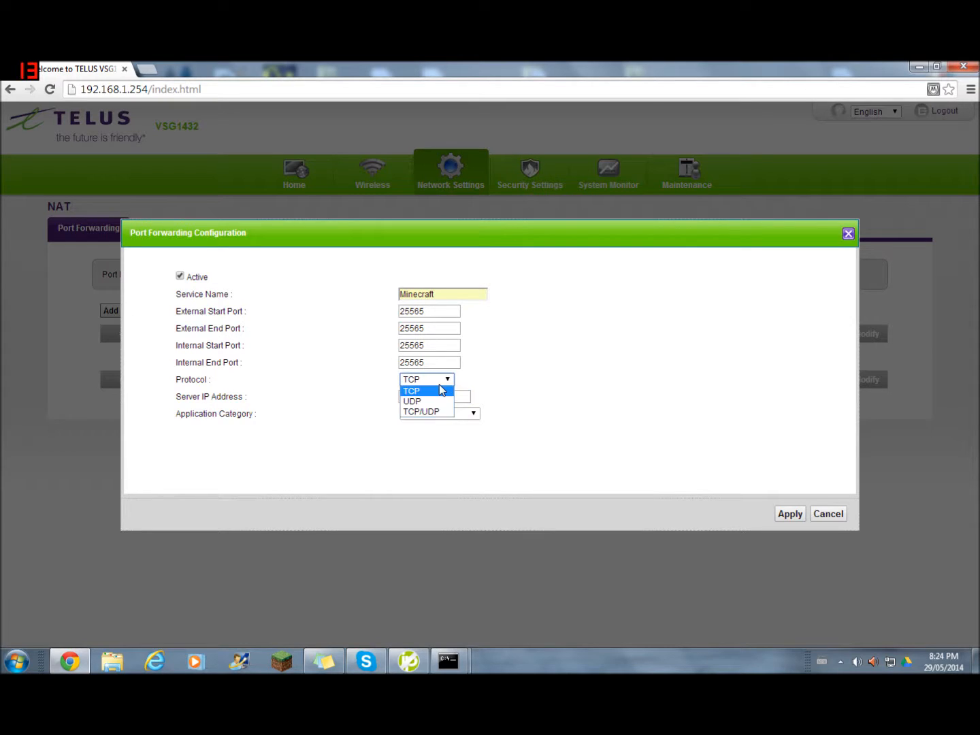
click(411, 390)
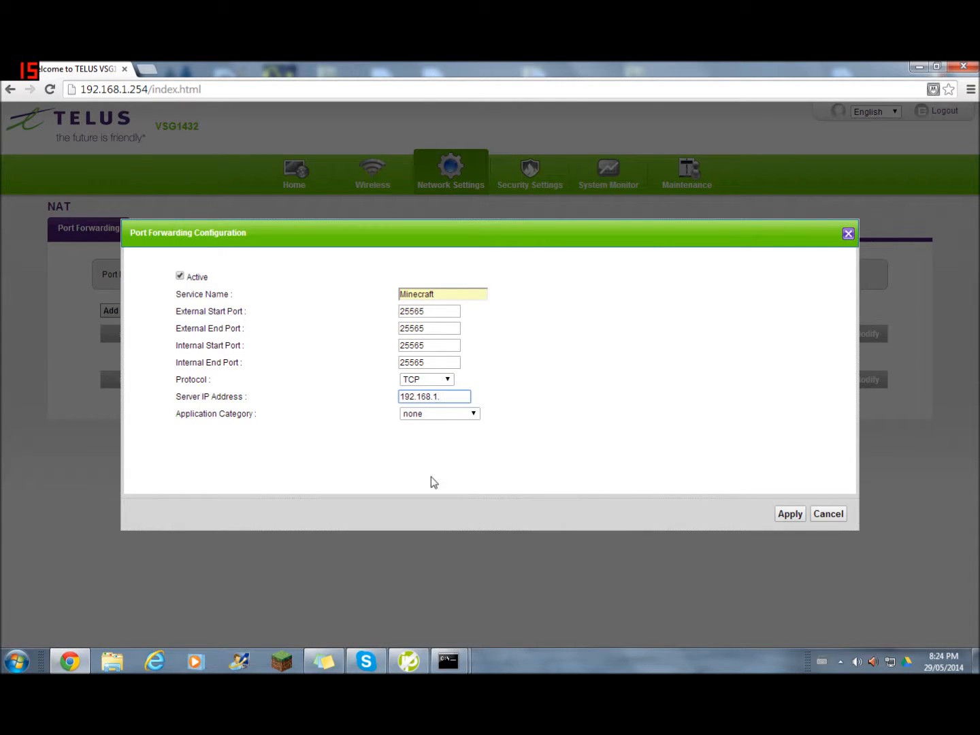
mouse_move(449, 661)
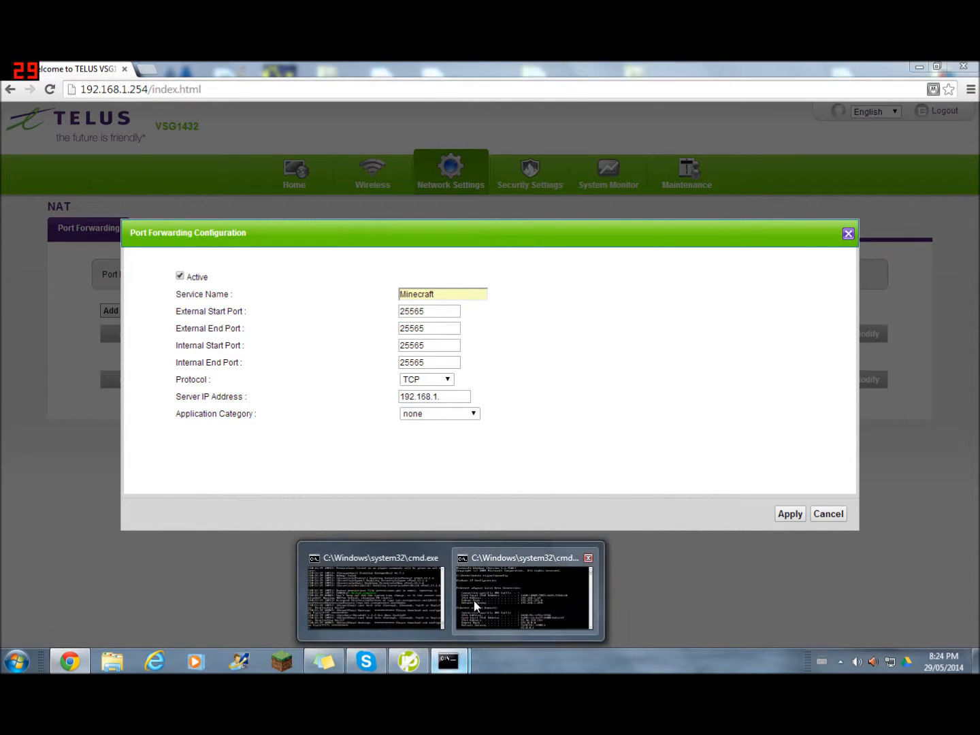
- Check the IPv4 address in cmd, set Server IP 192.168.1.69 and apply the TCP rule
click(526, 598)
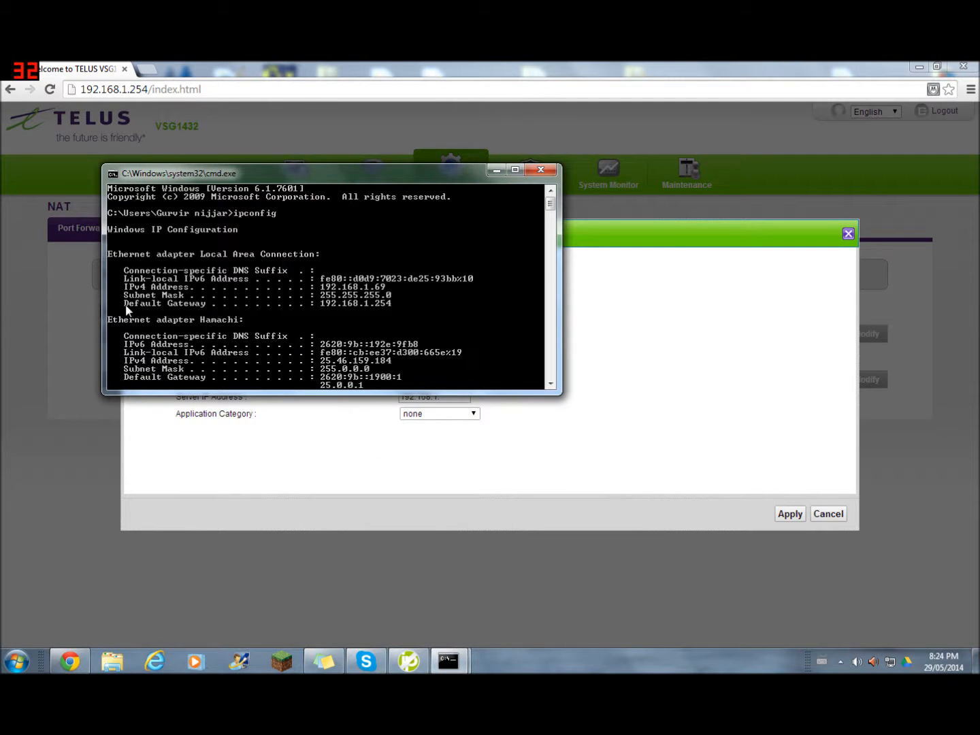
mouse_move(389, 294)
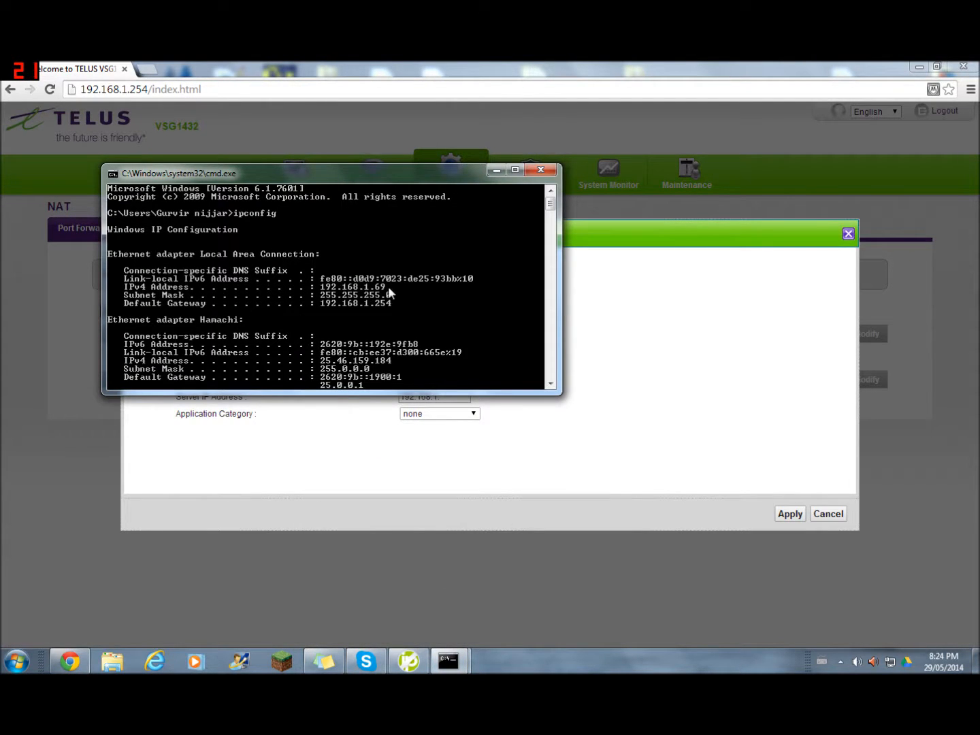
mouse_move(352, 294)
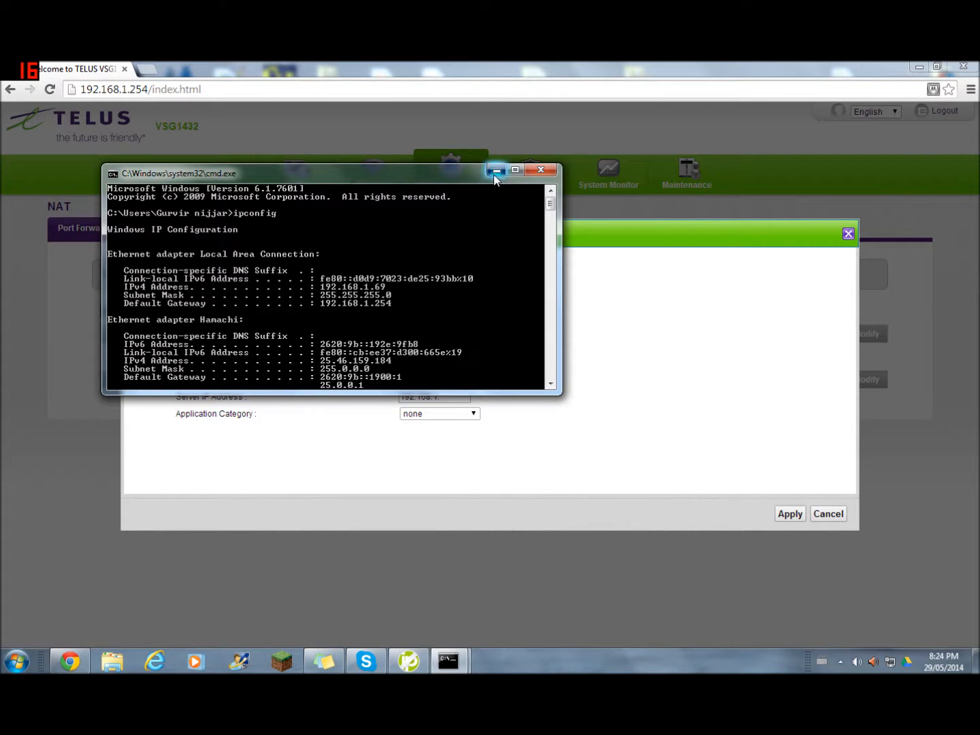
click(496, 171)
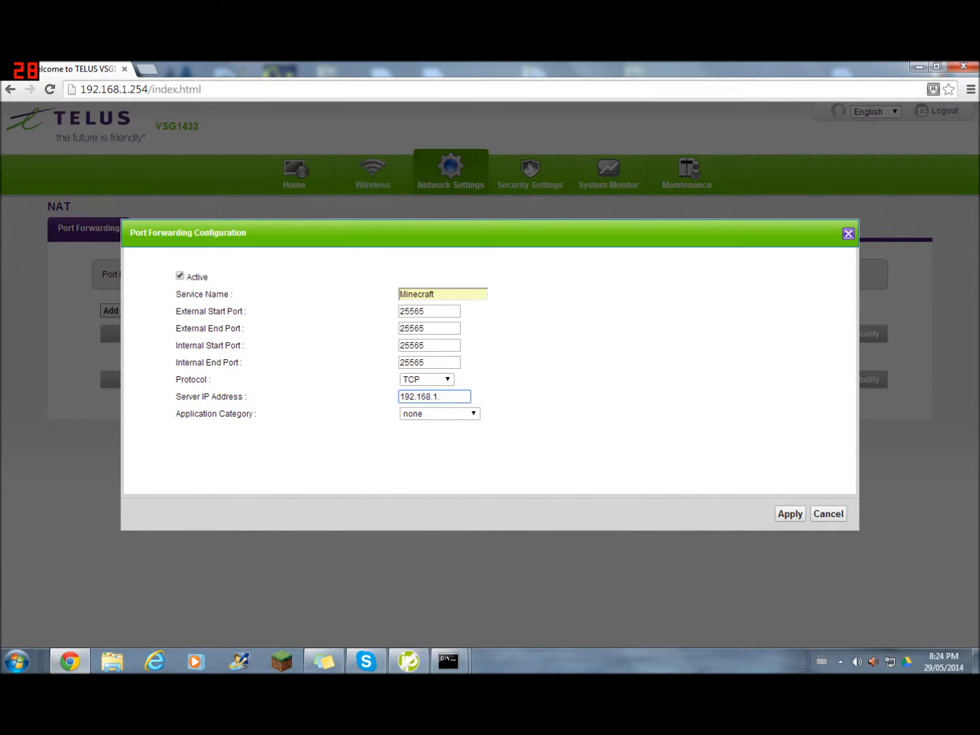
text(69)
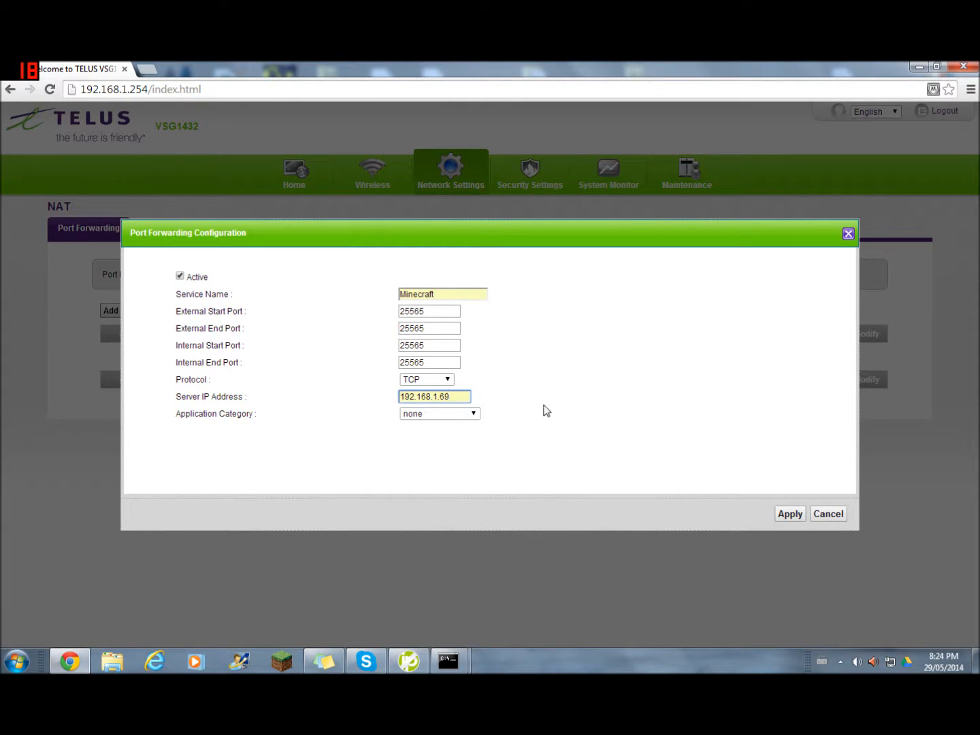
mouse_move(790, 515)
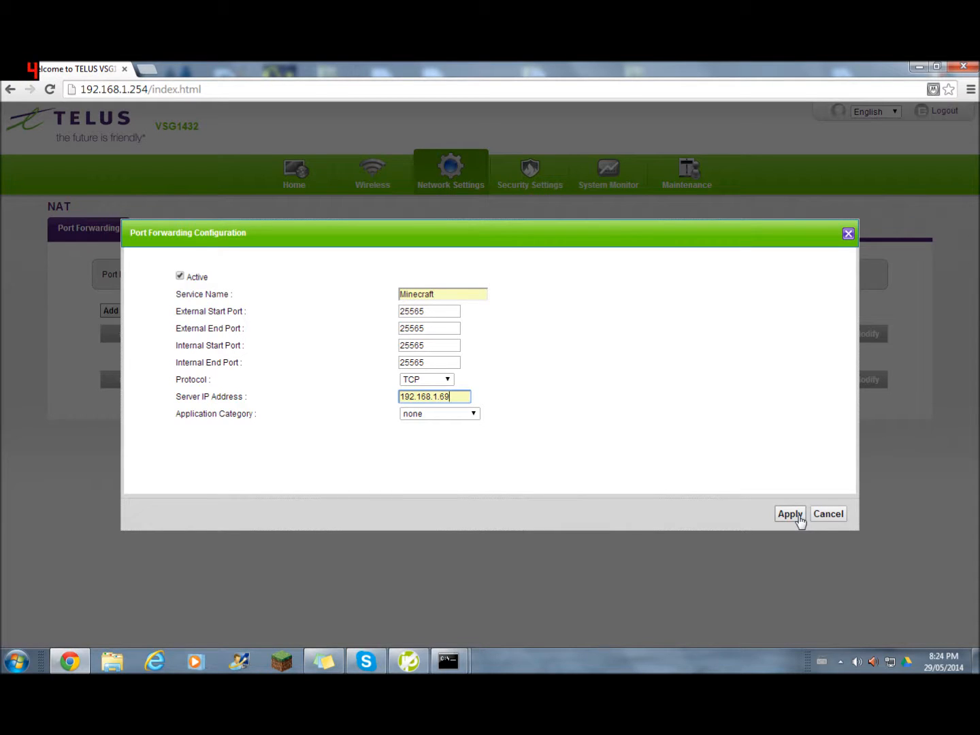
mouse_move(792, 515)
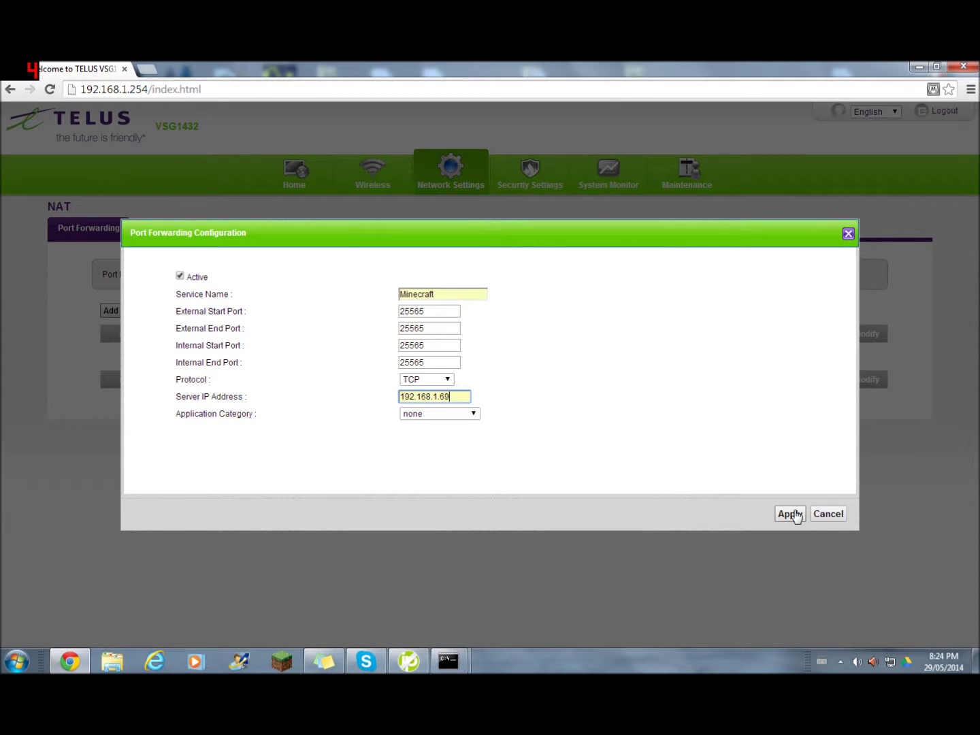
click(788, 515)
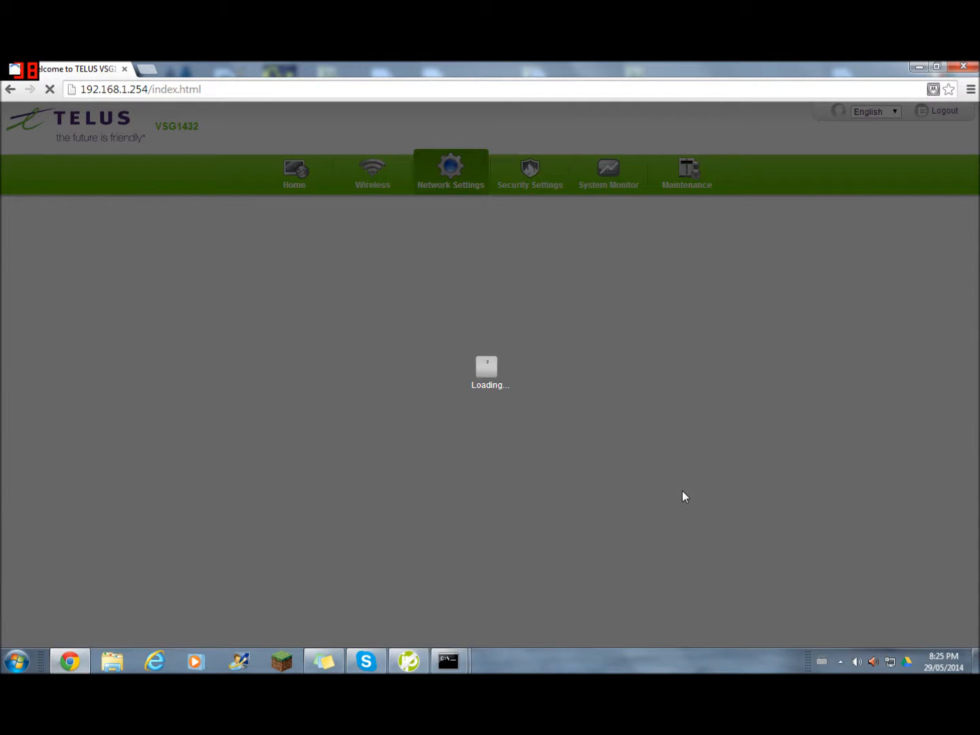
mouse_move(512, 631)
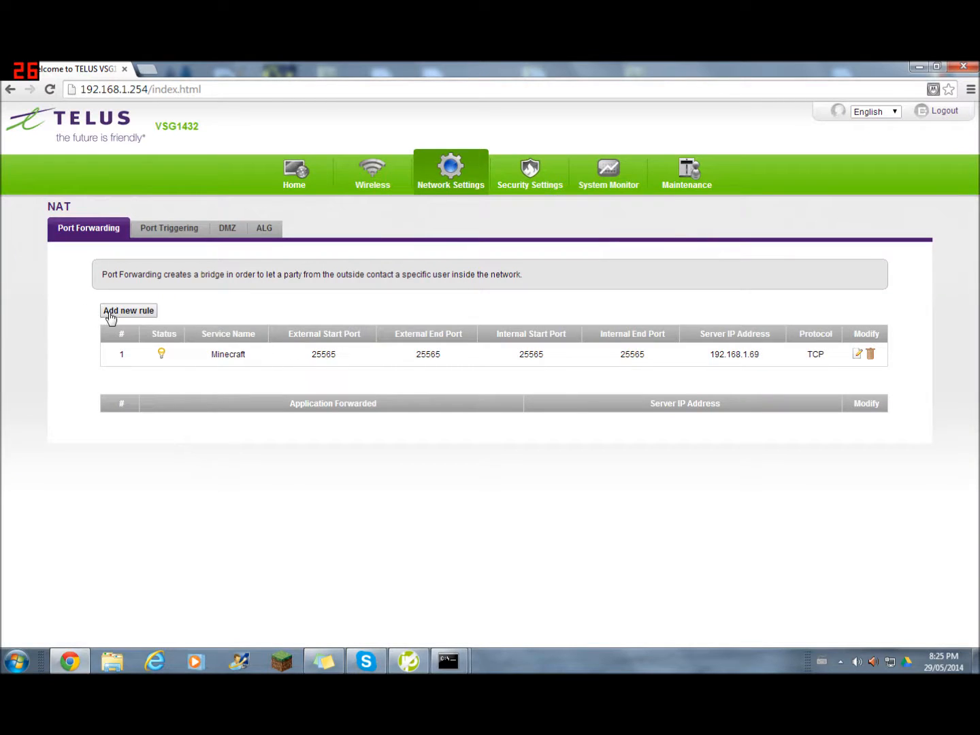
- Add a second Minecraft rule for port 25565 over UDP to 192.168.1.69 and apply it
click(128, 310)
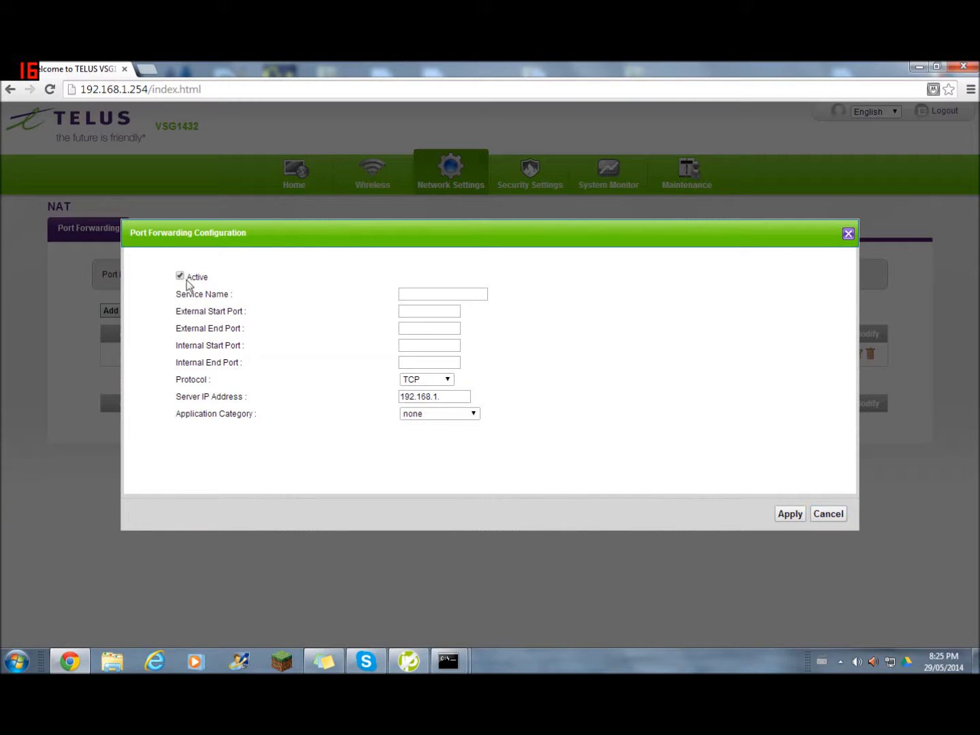
text(m)
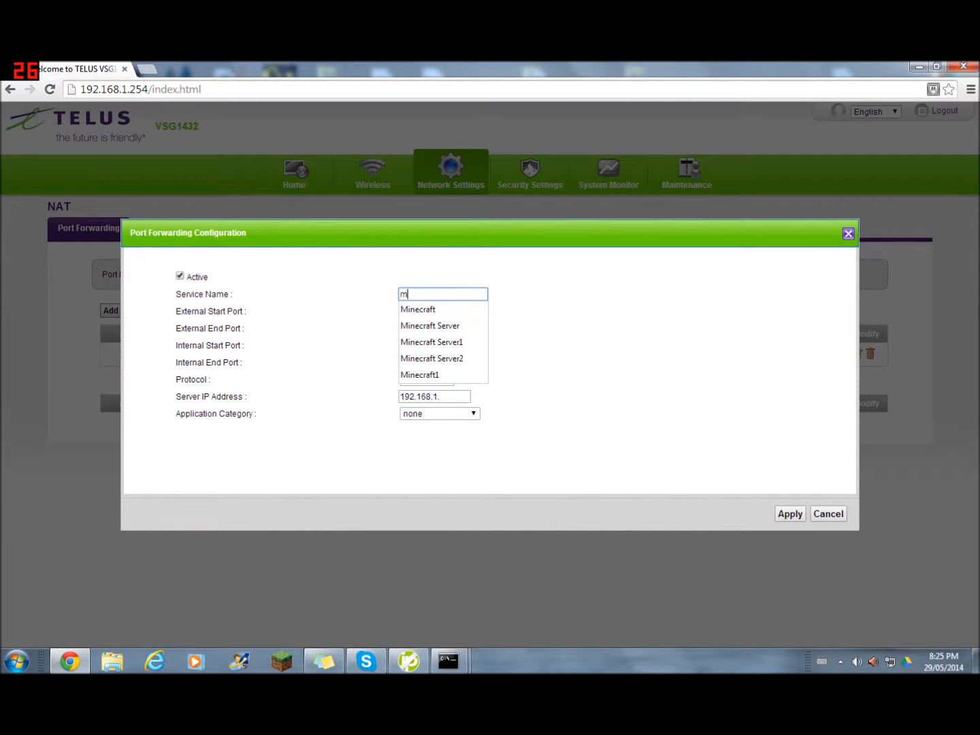
click(418, 309)
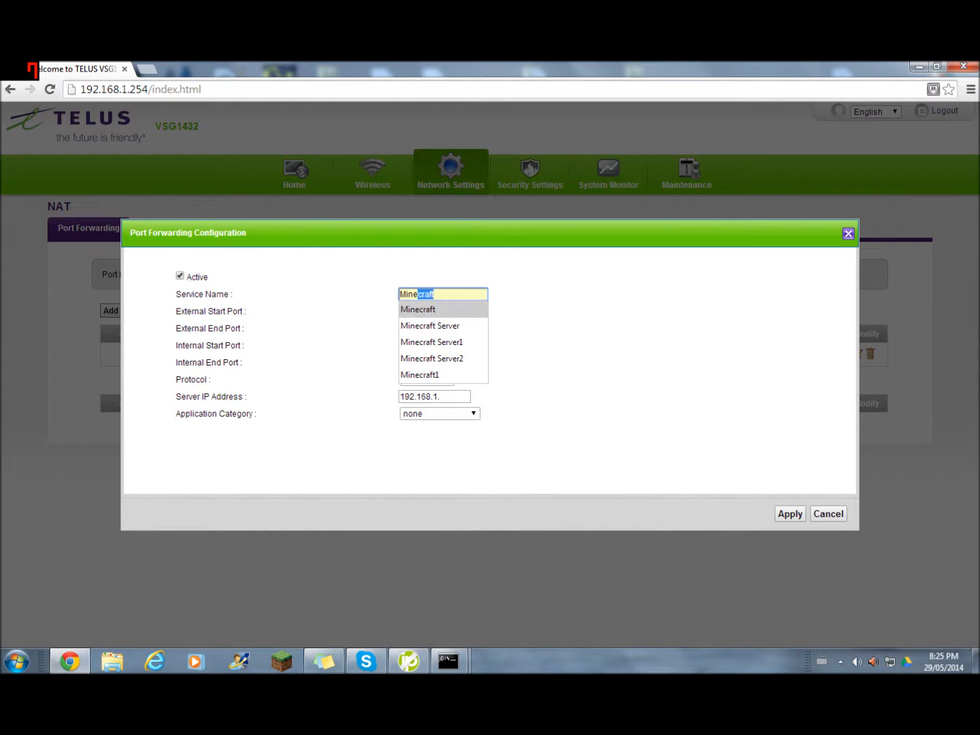
click(418, 309)
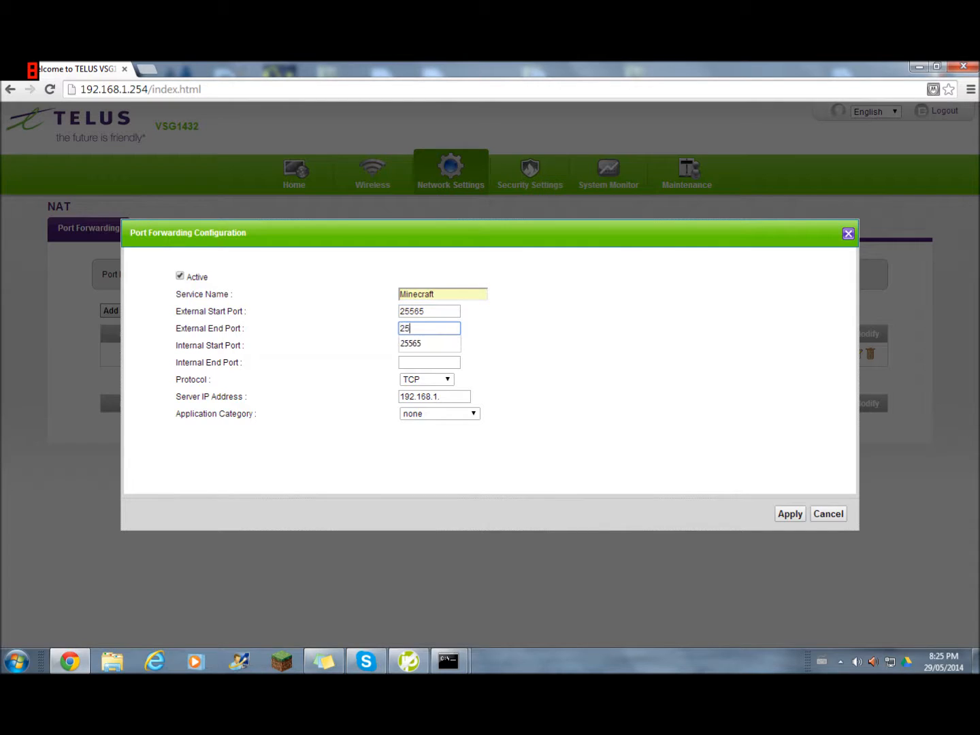
text(565)
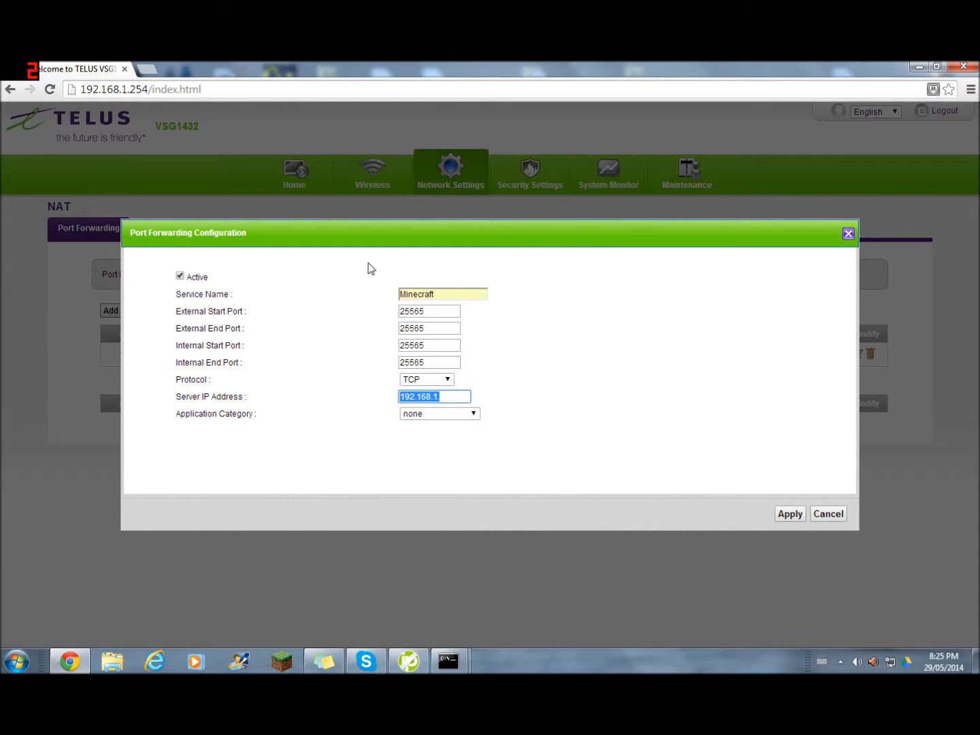
click(426, 378)
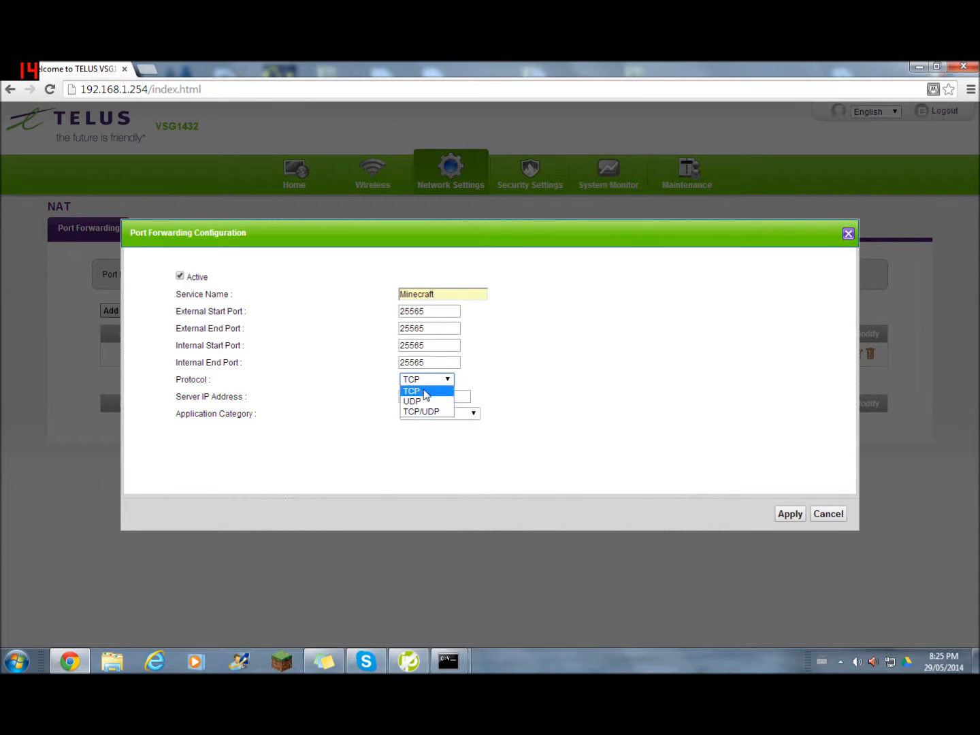
click(411, 400)
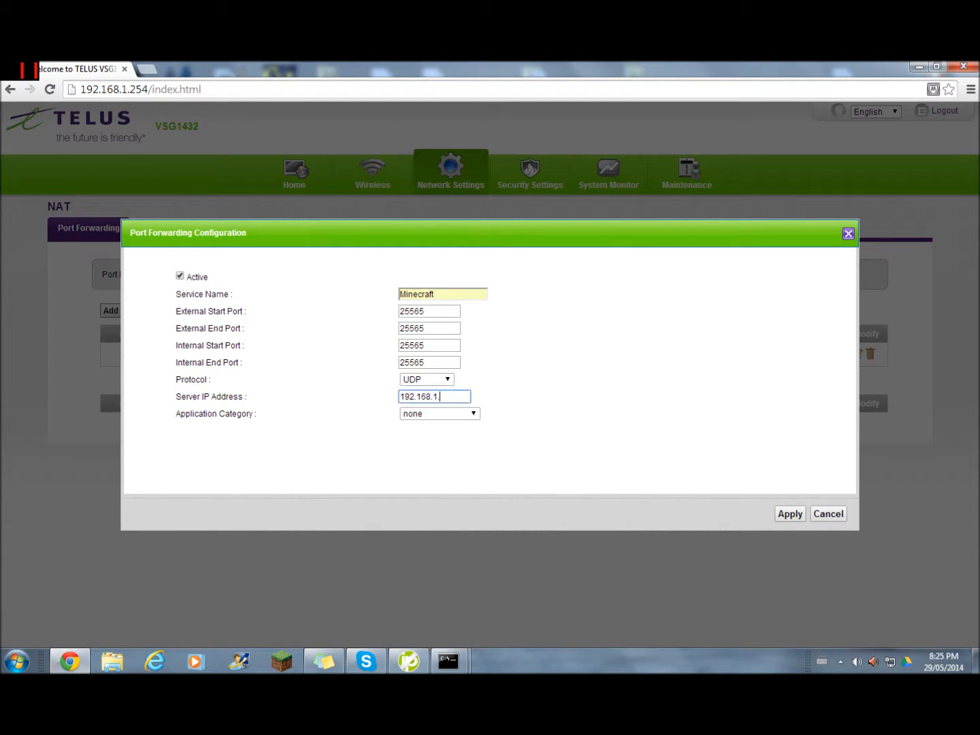
text(9)
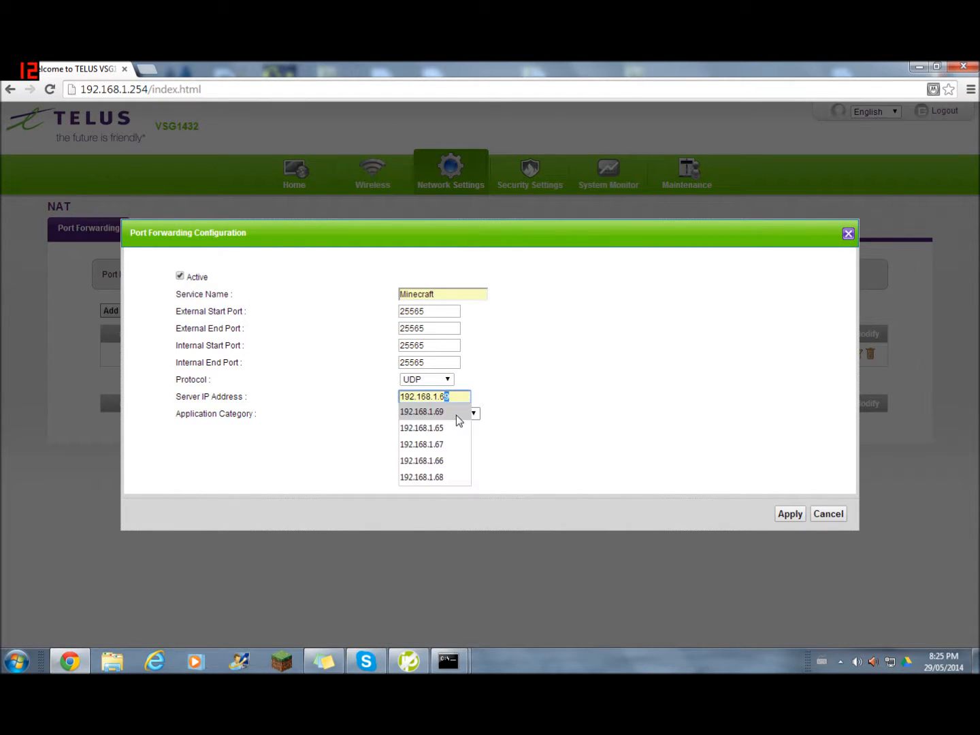
click(789, 513)
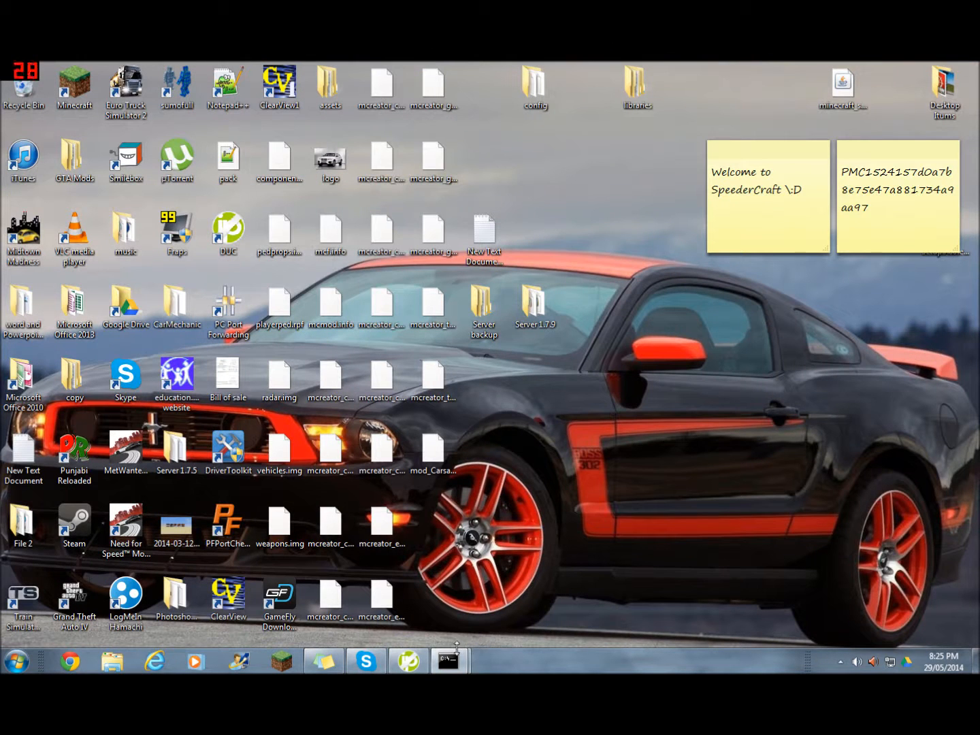
mouse_move(447, 659)
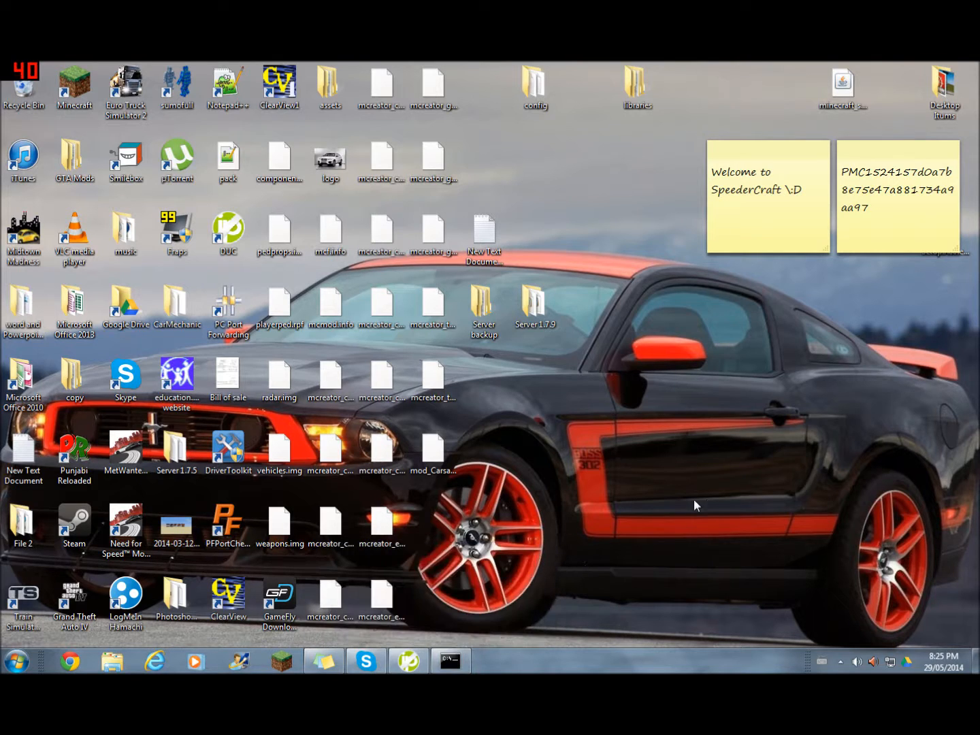
mouse_move(583, 442)
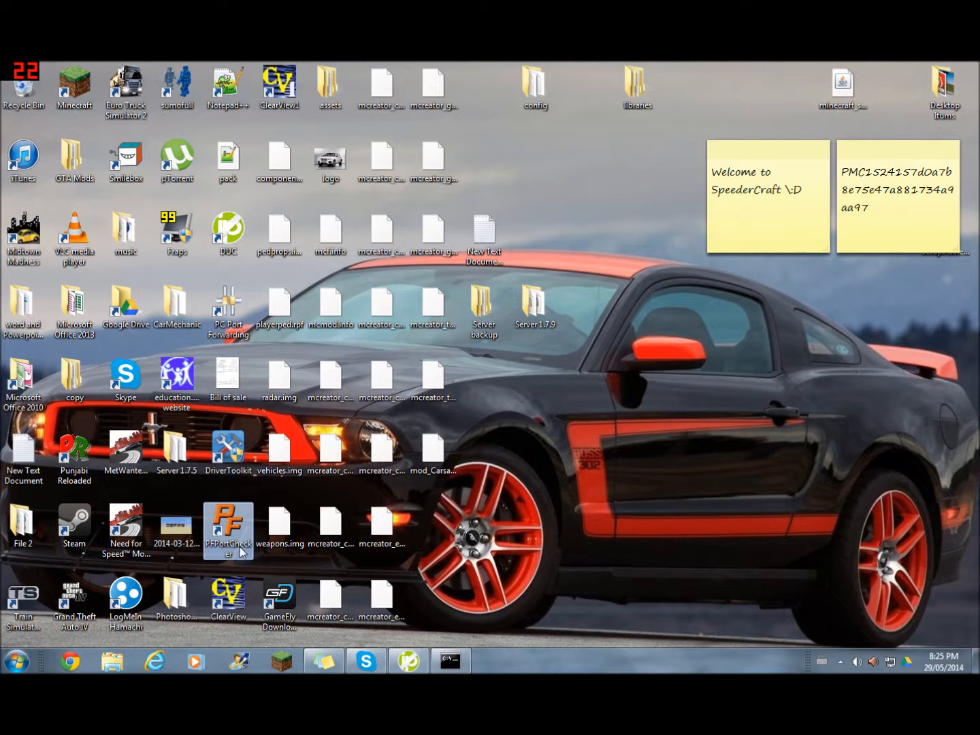
- Launch PFPortChecker from the desktop and run the TCP check on port 25565
double_click(229, 531)
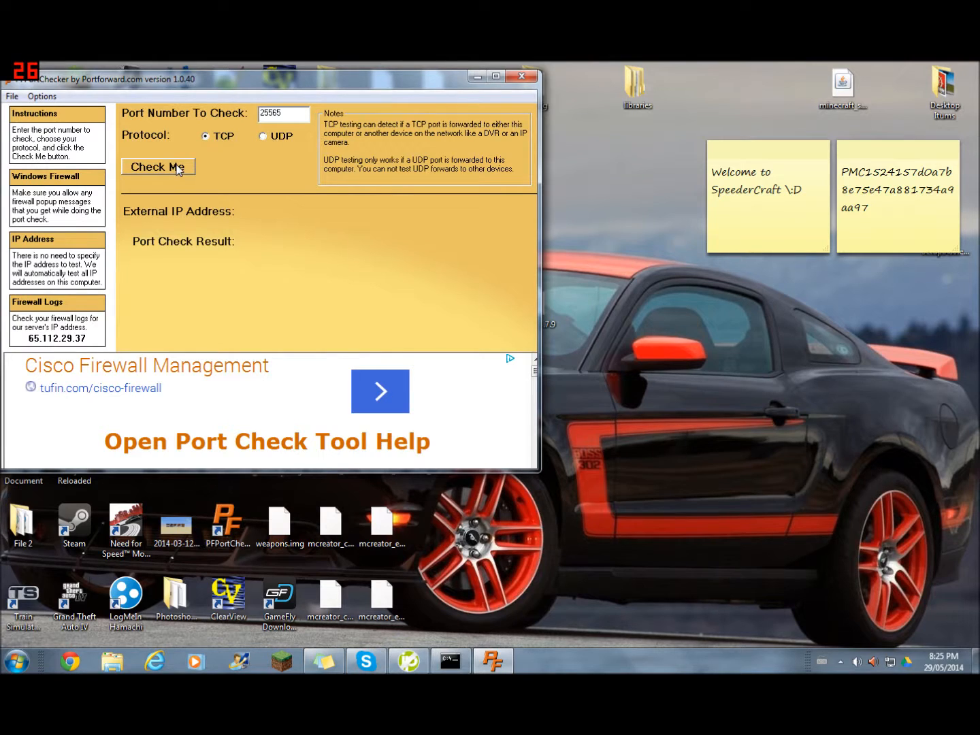
click(158, 166)
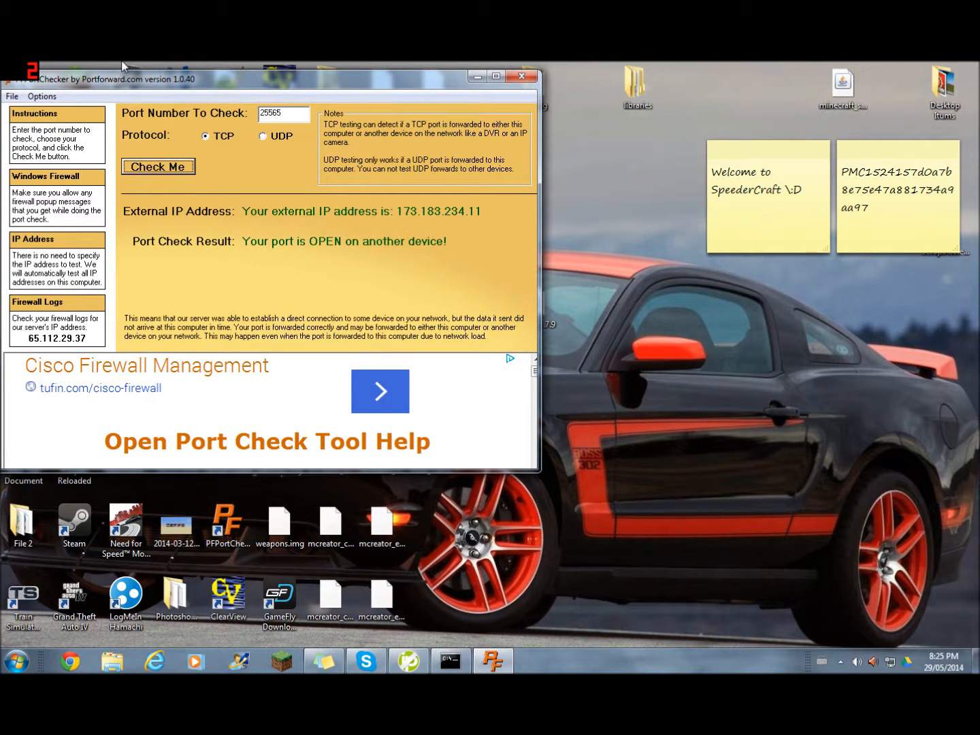
mouse_move(361, 186)
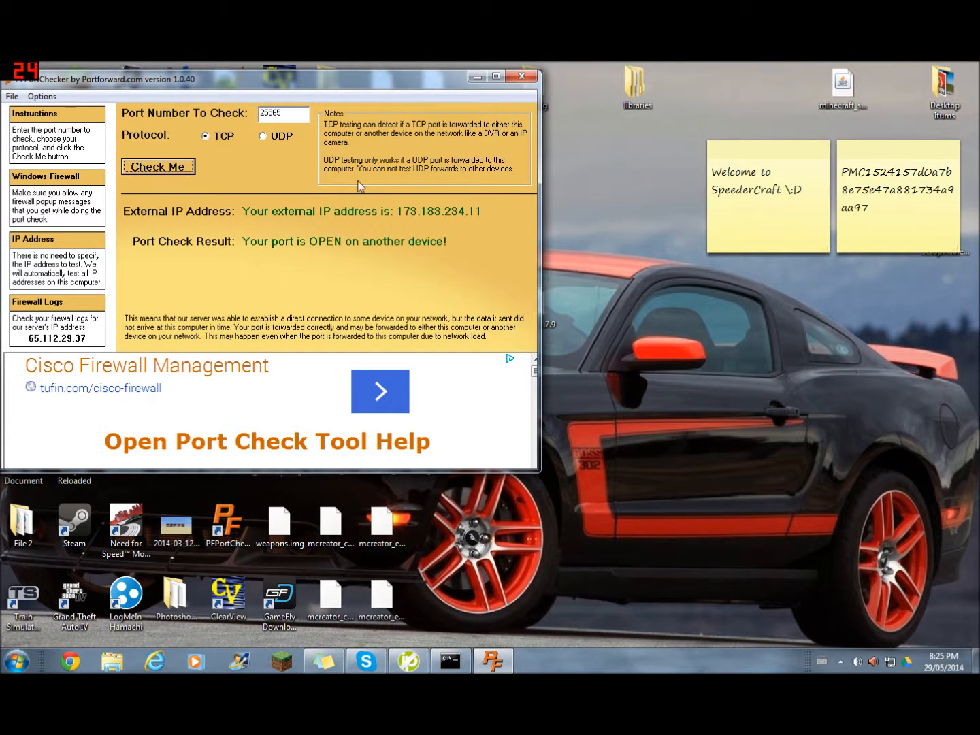
- Run the UDP check on port 25565 until it reports OPEN, then close the checker
click(158, 166)
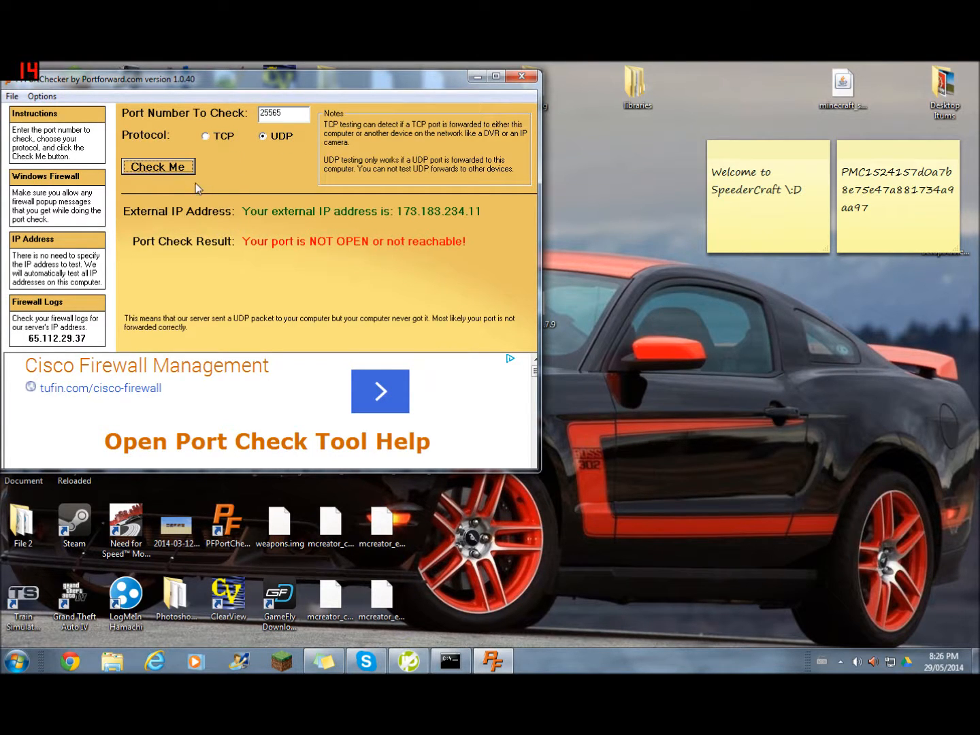
click(158, 166)
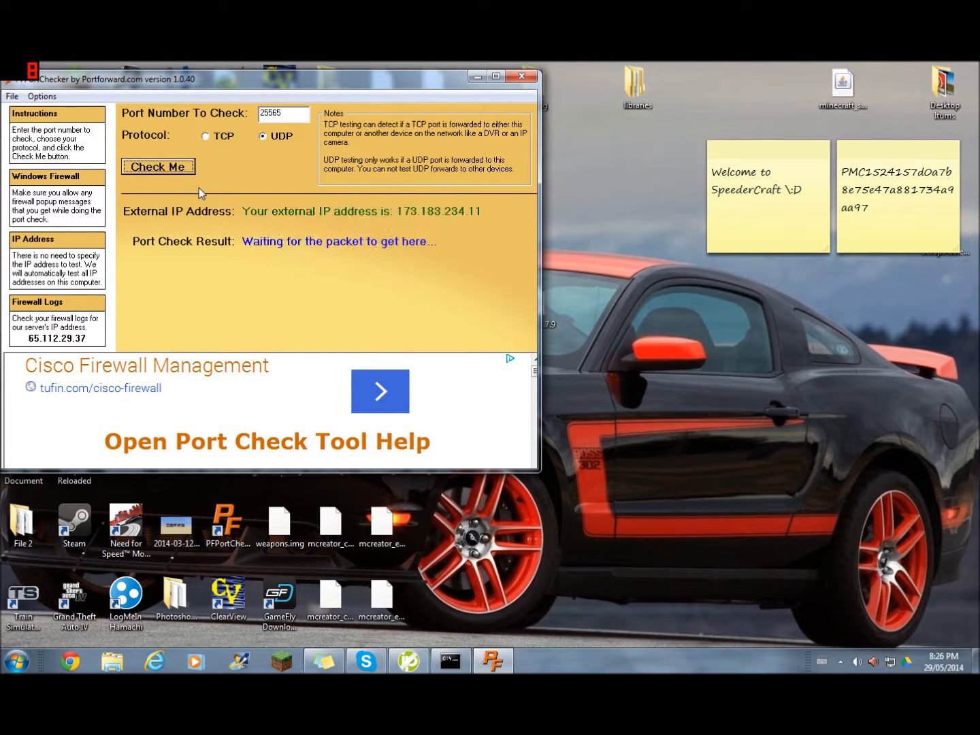
mouse_move(56, 313)
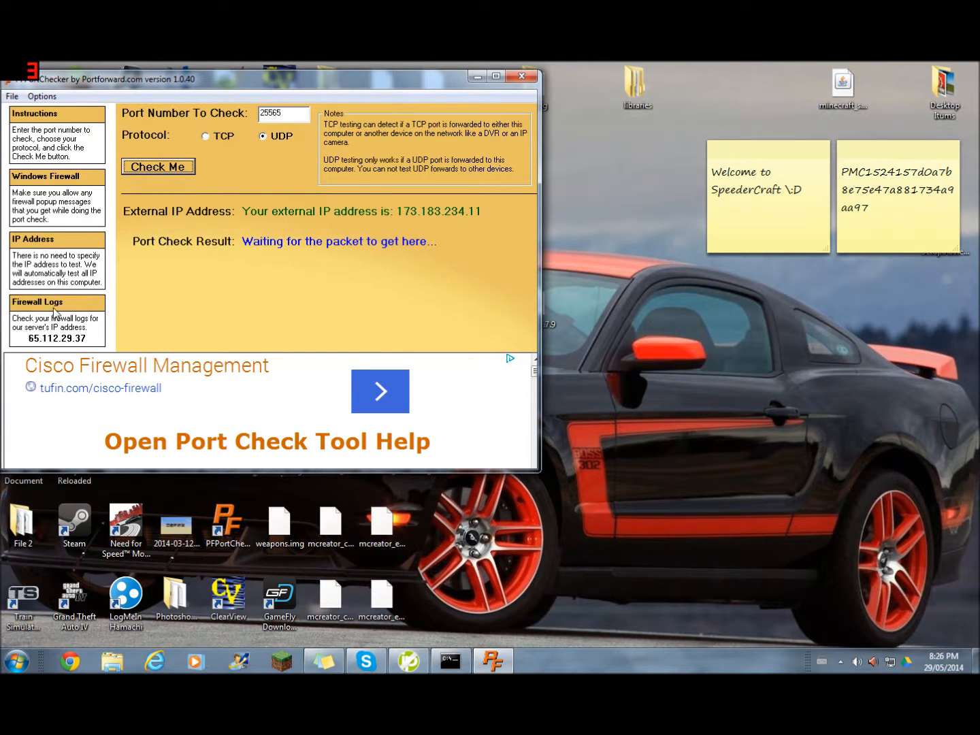
mouse_move(15, 347)
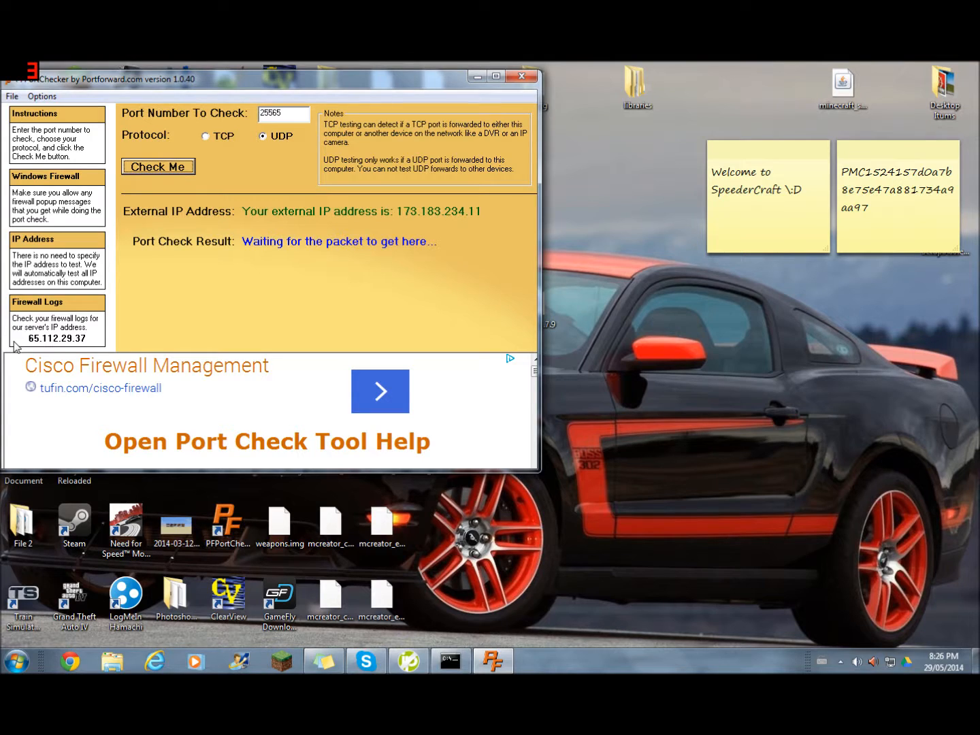
click(158, 166)
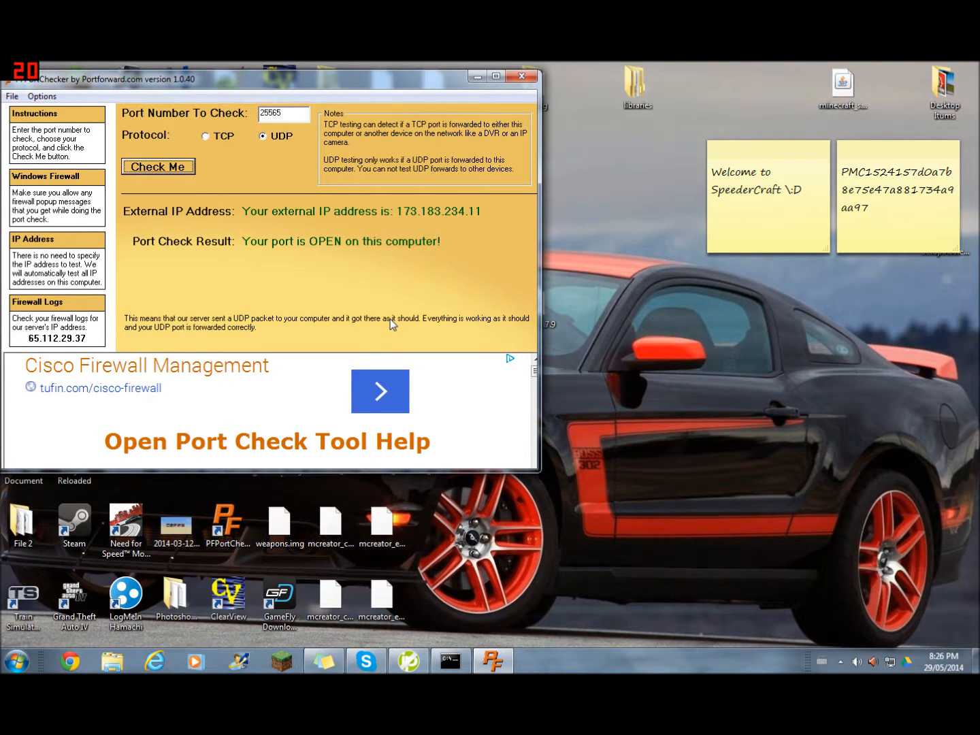
mouse_move(361, 320)
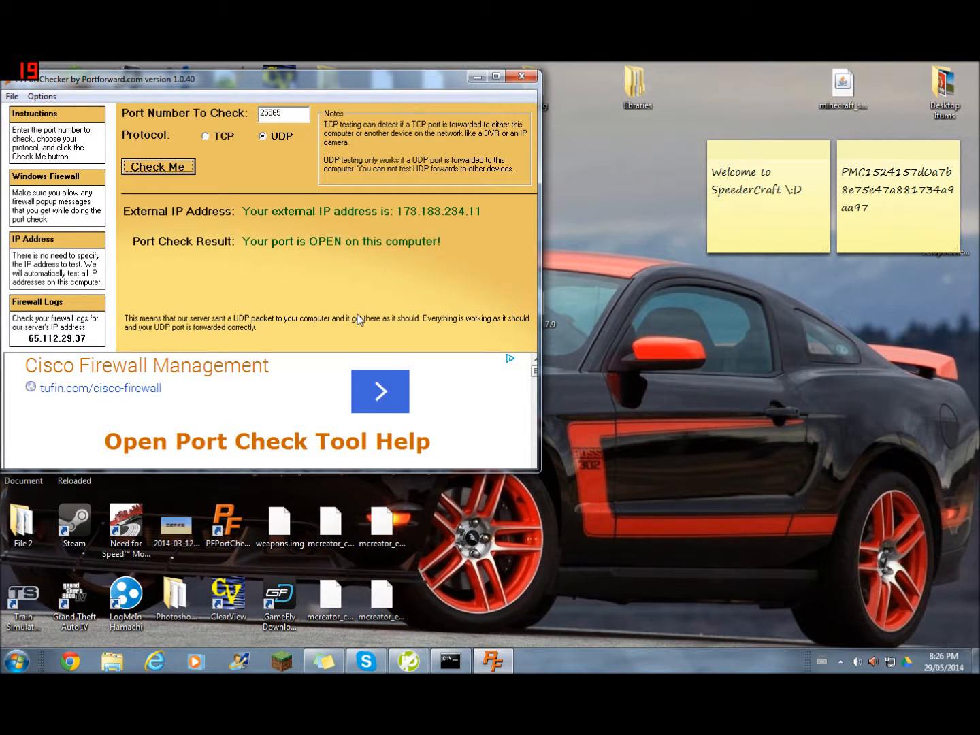
mouse_move(335, 245)
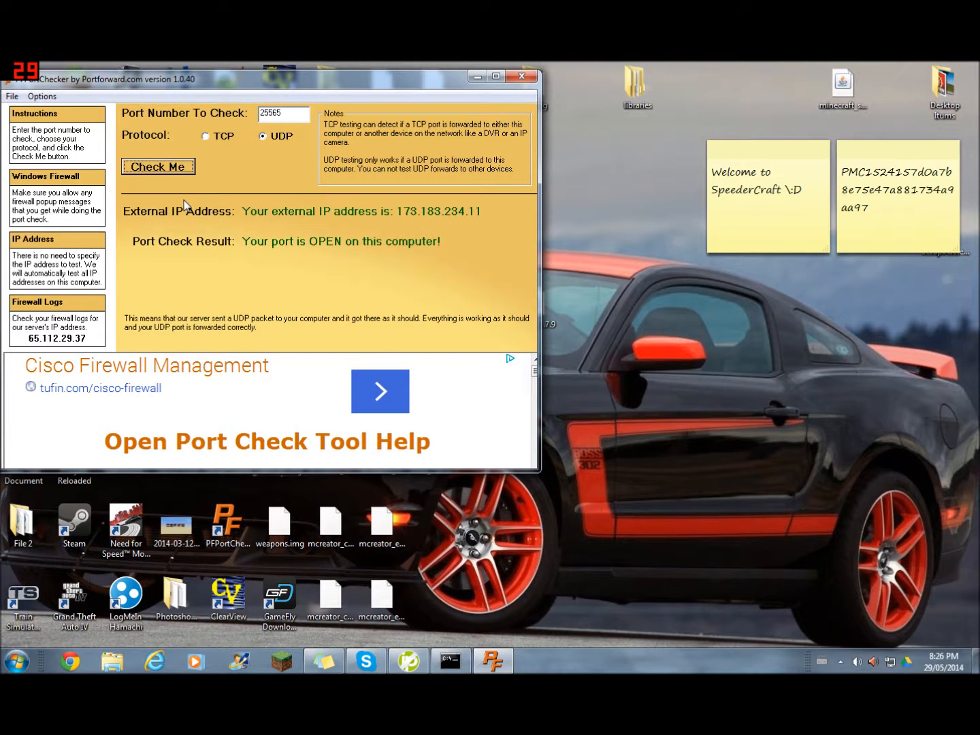
mouse_move(272, 152)
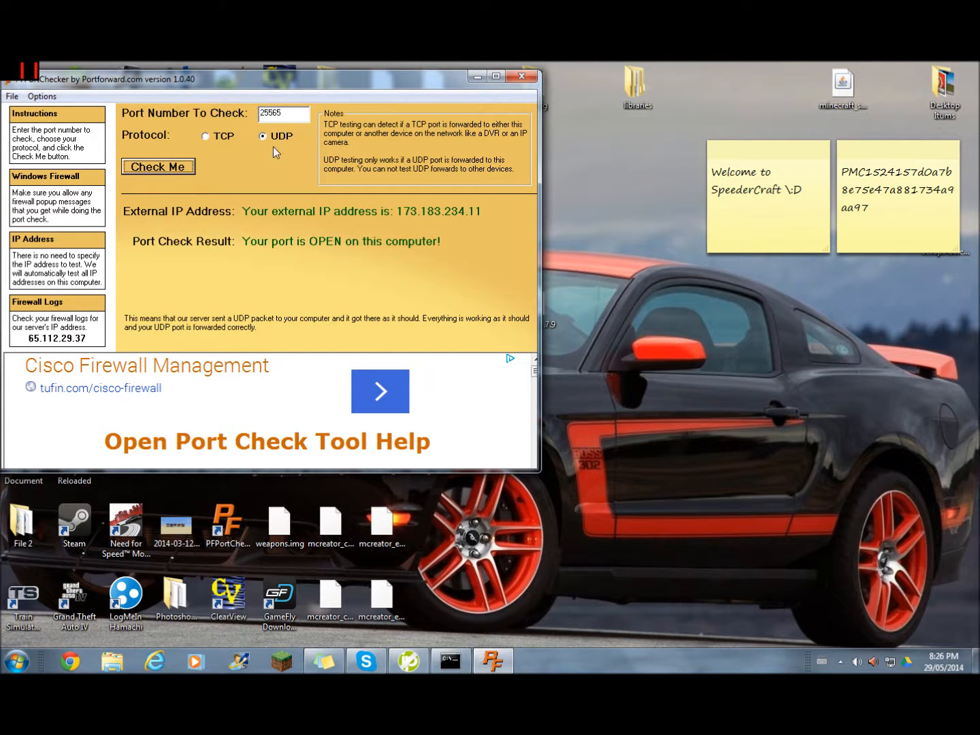
mouse_move(304, 164)
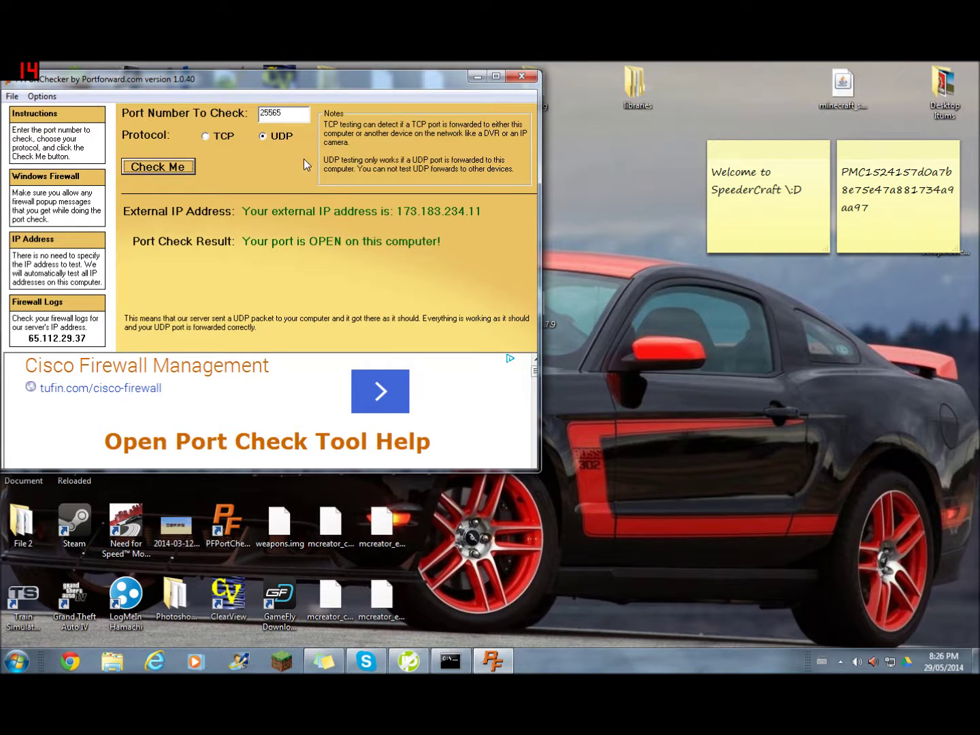
click(520, 76)
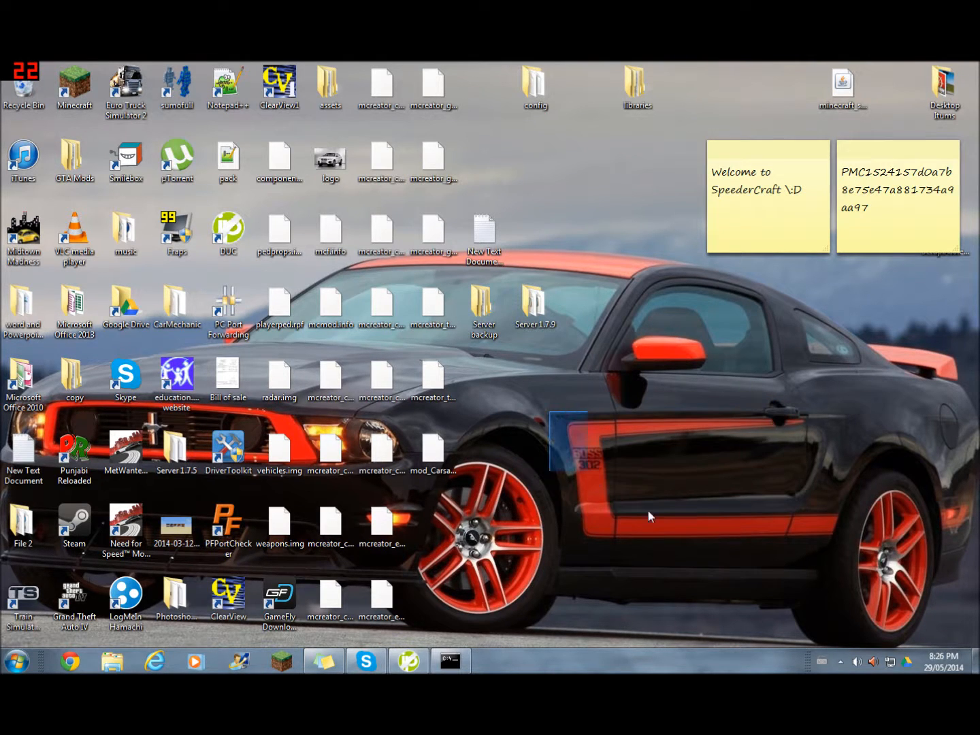
- Restore the server console from the taskbar and begin typing a reload command
click(449, 661)
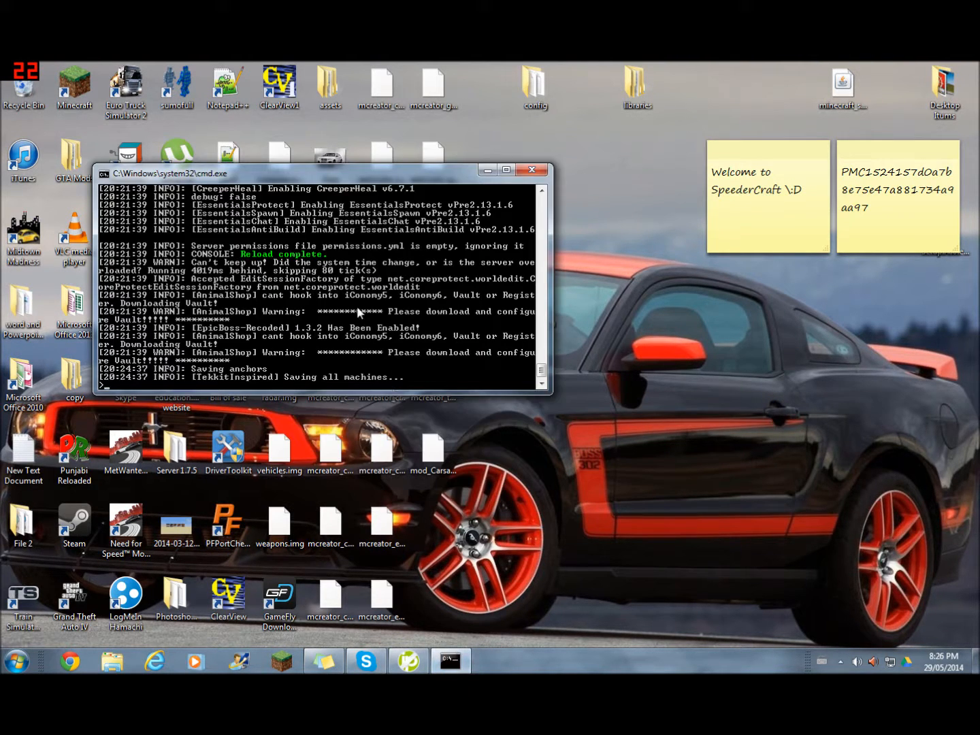
text(re;p)
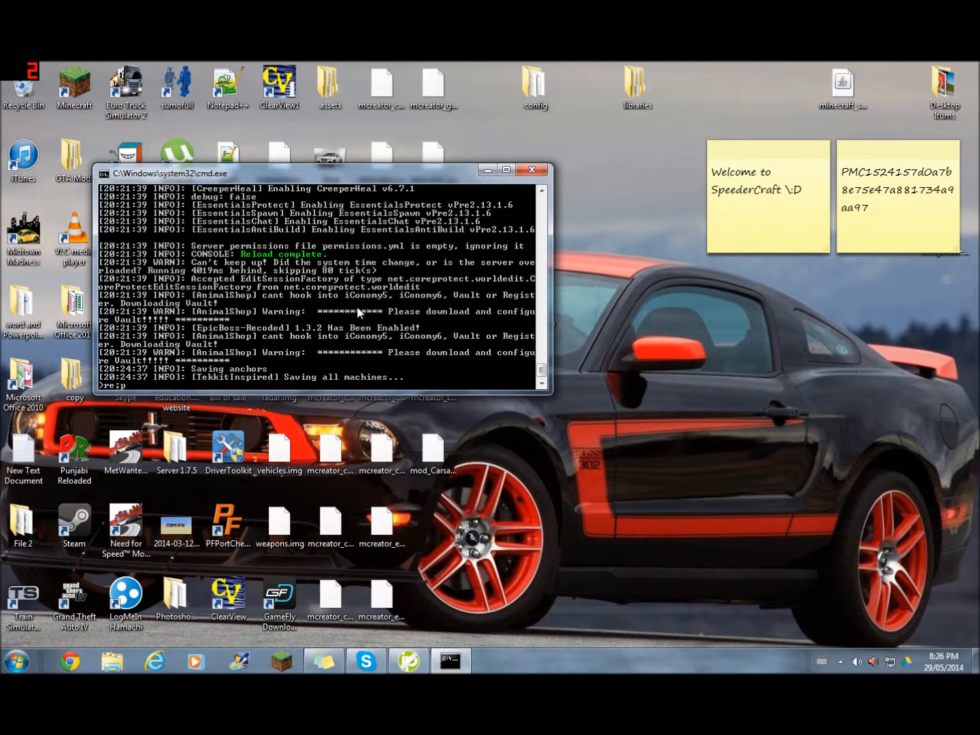
text(reloas)
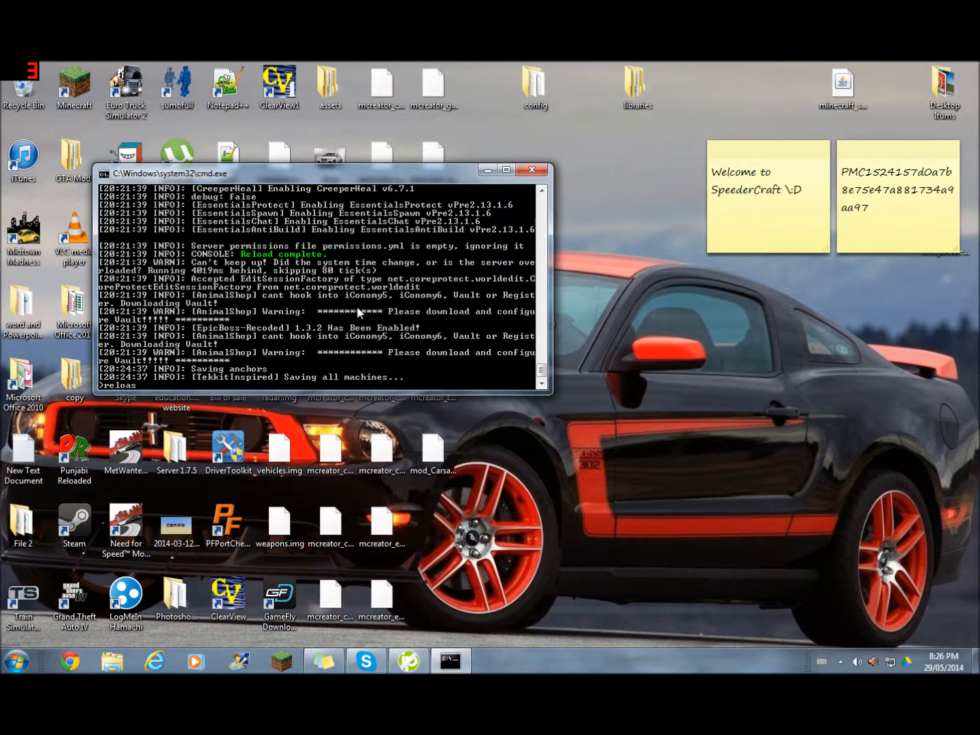